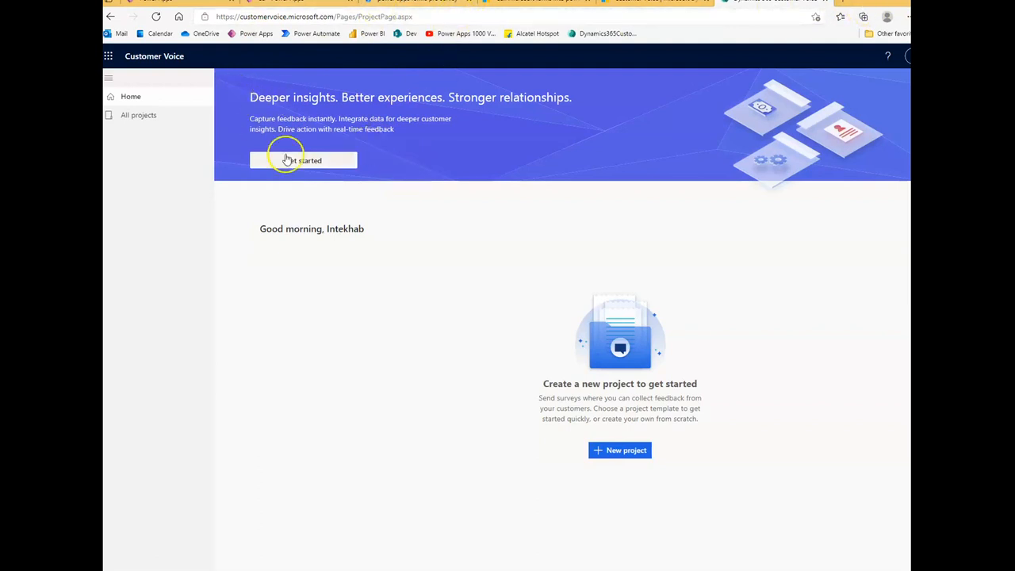
pyautogui.moveTo(323, 220)
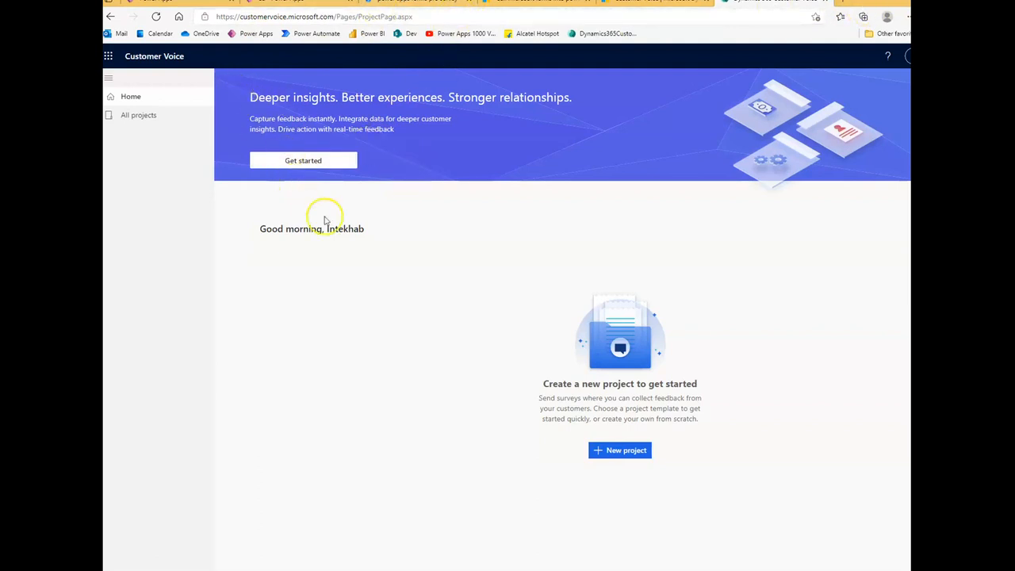
pyautogui.moveTo(476, 35)
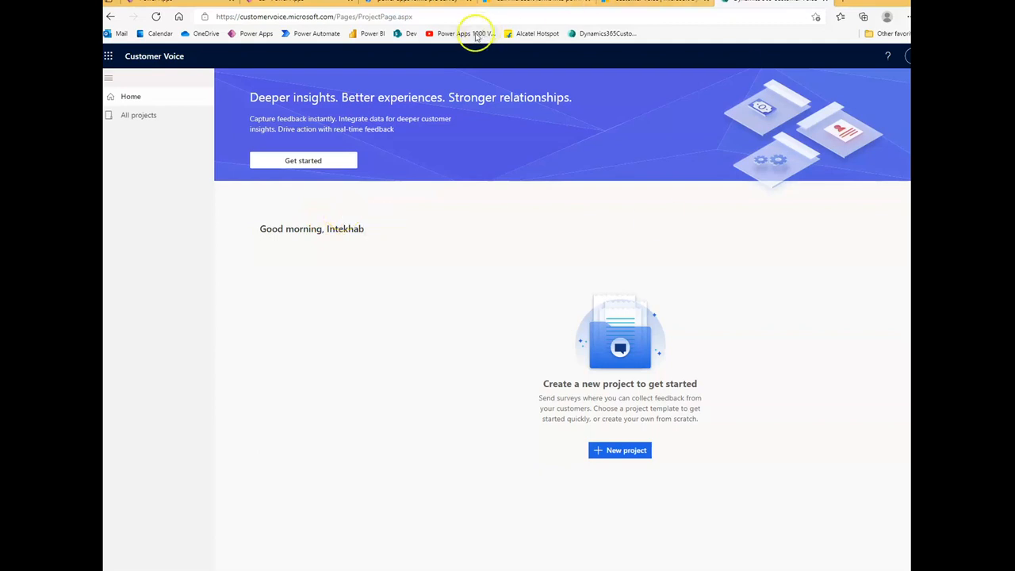
pyautogui.moveTo(607, 34)
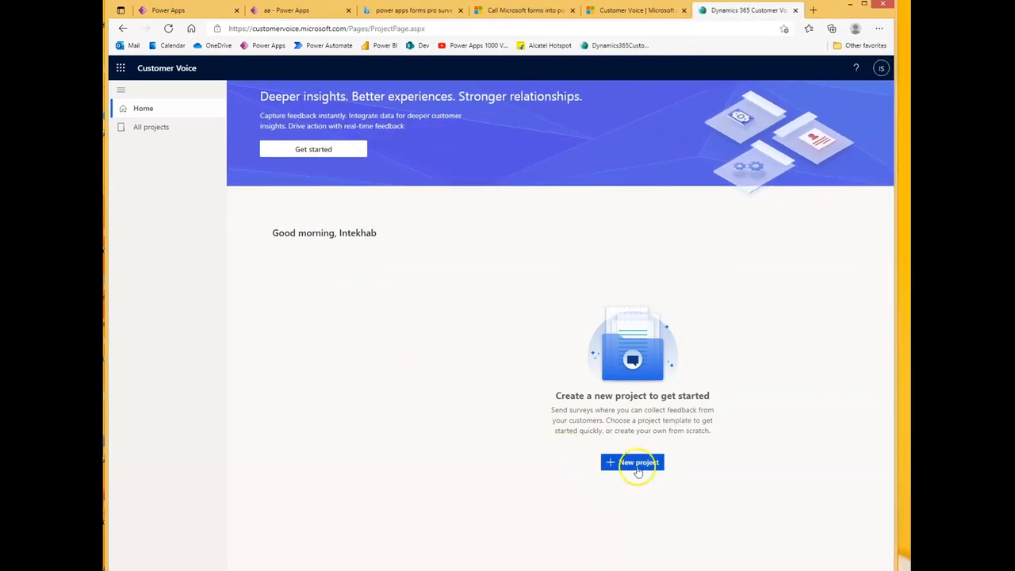
pyautogui.moveTo(268, 39)
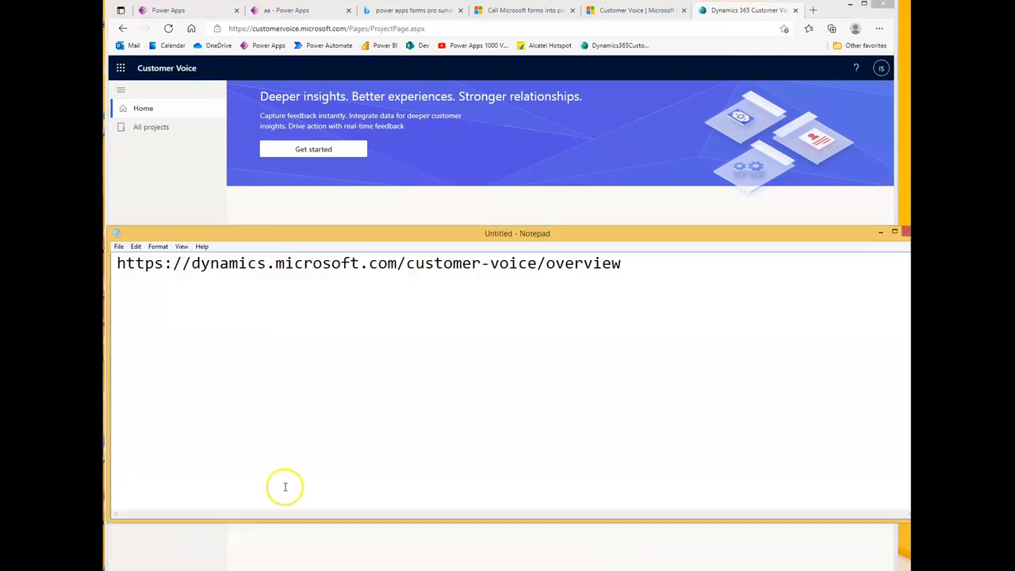
pyautogui.moveTo(237, 273)
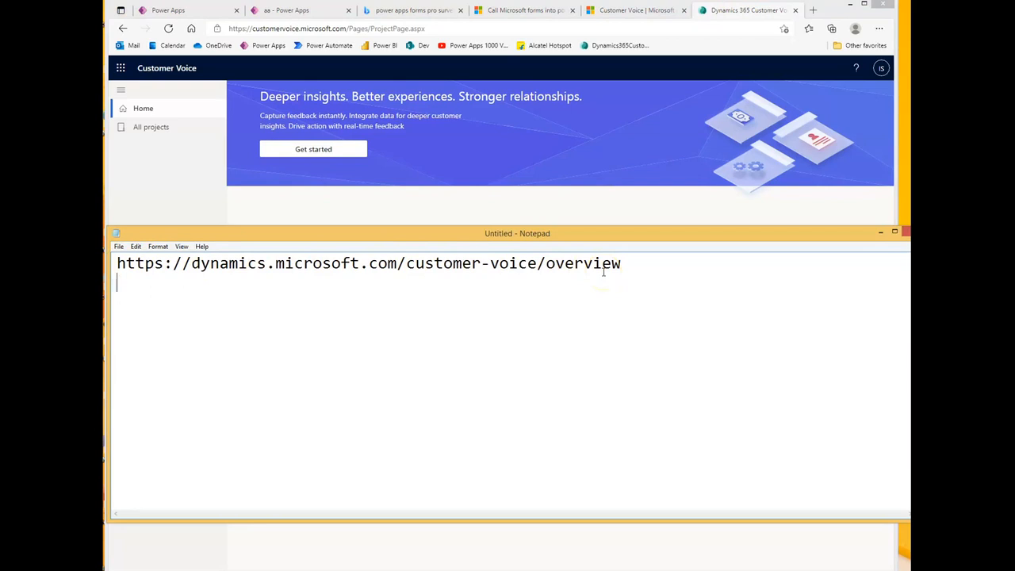
pyautogui.moveTo(428, 189)
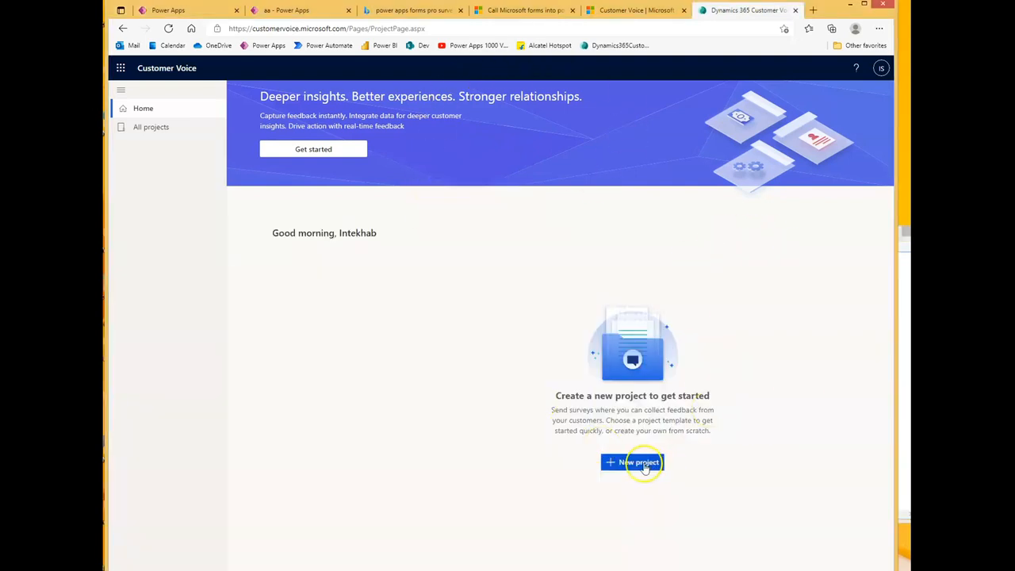
# - Create a new Customer Voice project from the Blank template and continue to Survey location
pyautogui.click(632, 462)
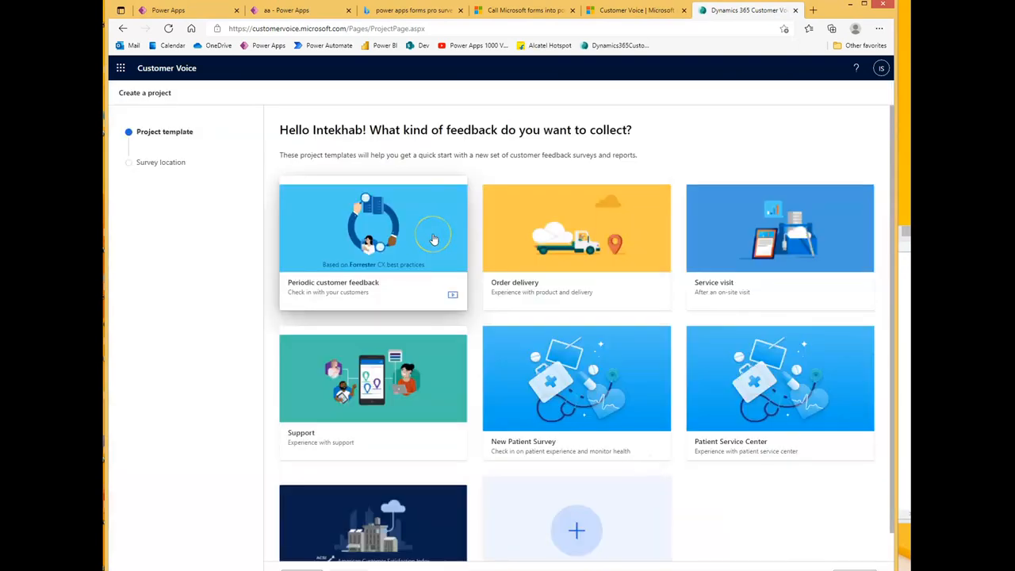
pyautogui.scroll(-3)
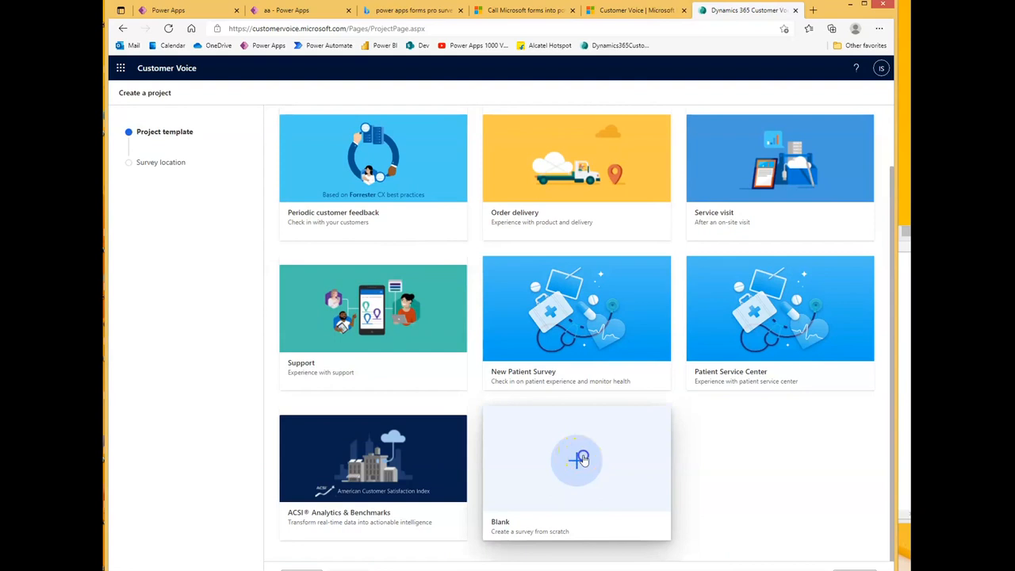
pyautogui.click(577, 461)
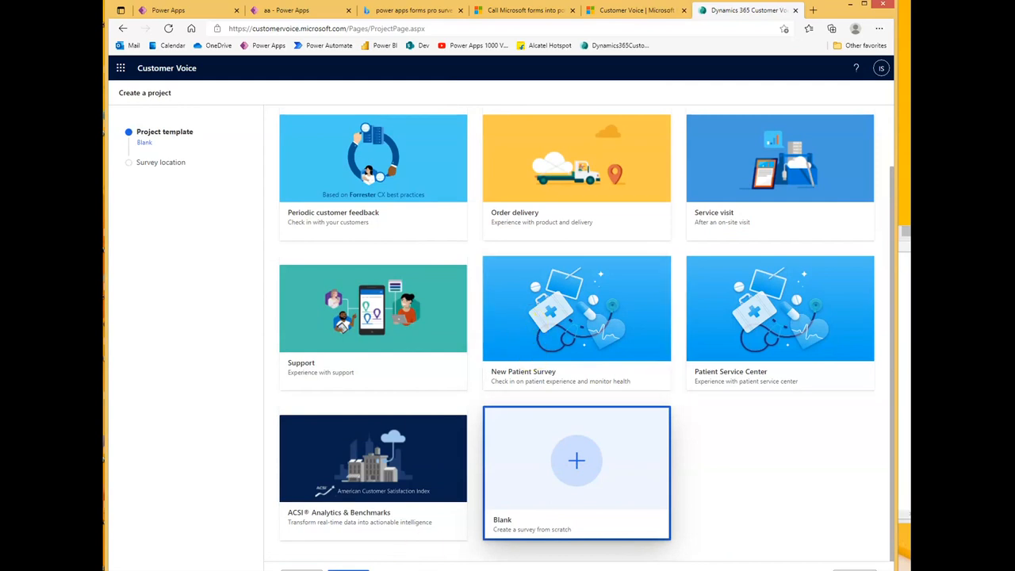
pyautogui.click(576, 460)
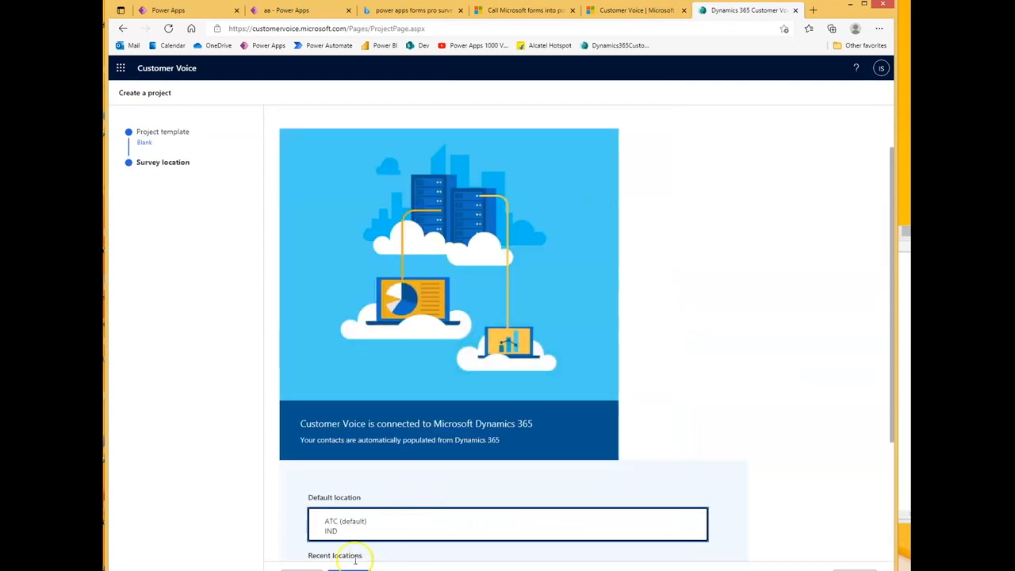
pyautogui.scroll(-3)
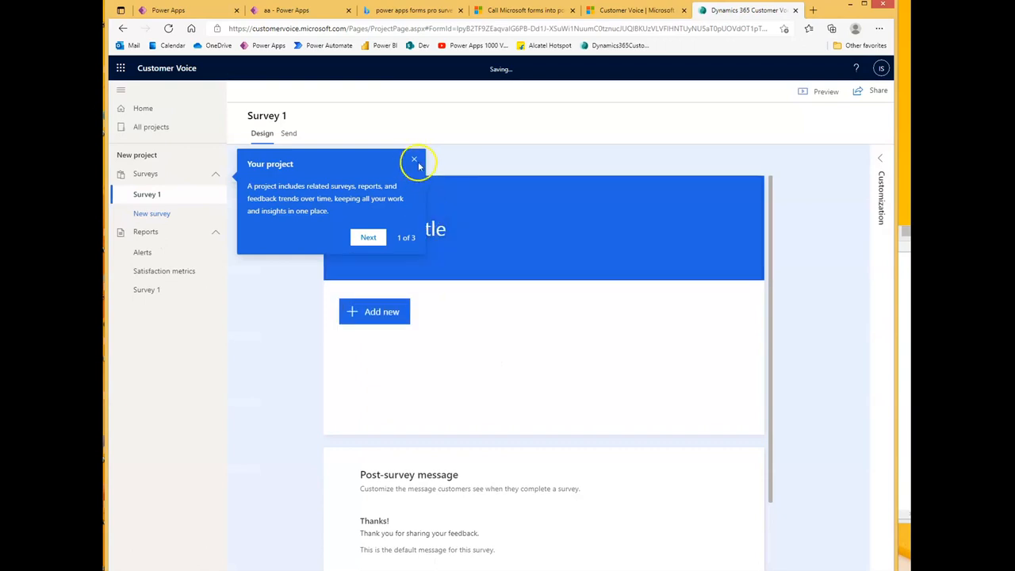
# - Dismiss the tour tip and enter 'Power Apps 1000 Videos' as survey title and description
pyautogui.click(414, 160)
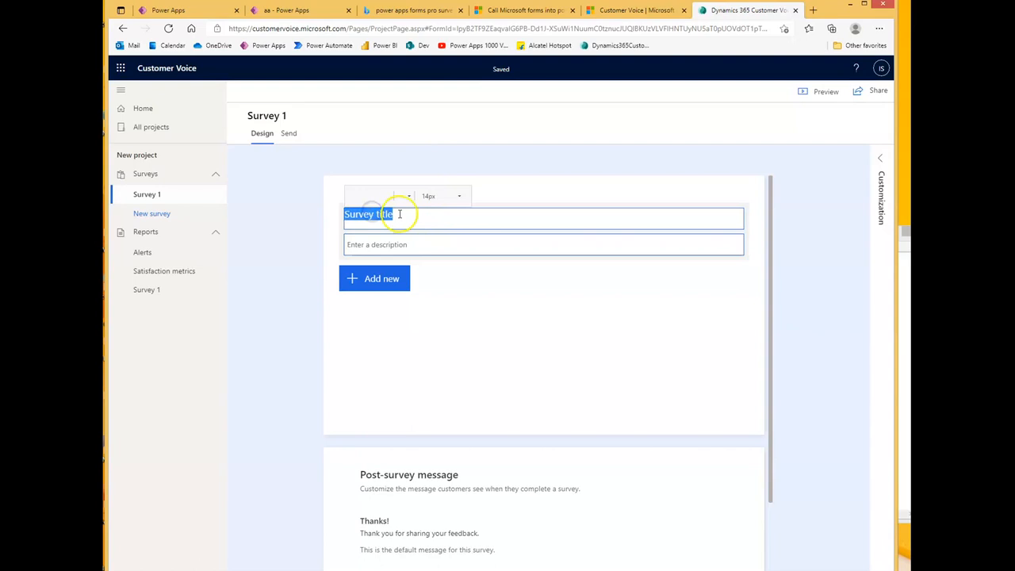
pyautogui.write('Power App')
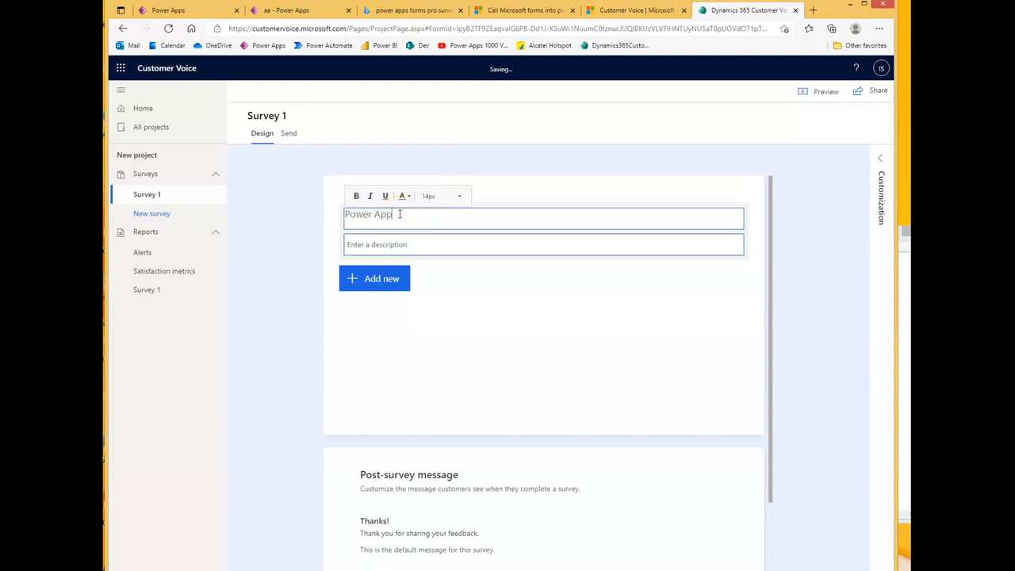
pyautogui.write('s 1000')
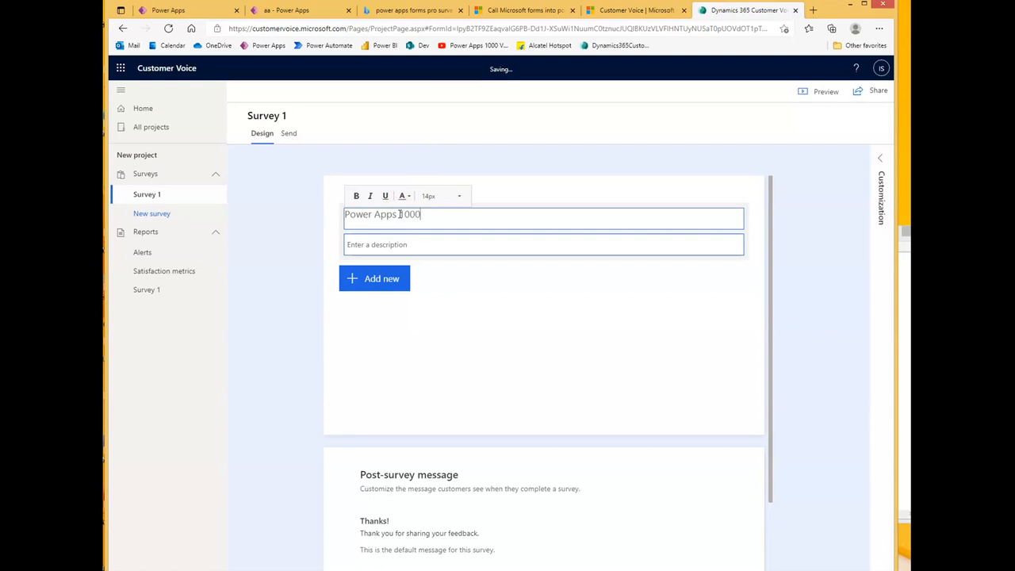
pyautogui.write('Vu')
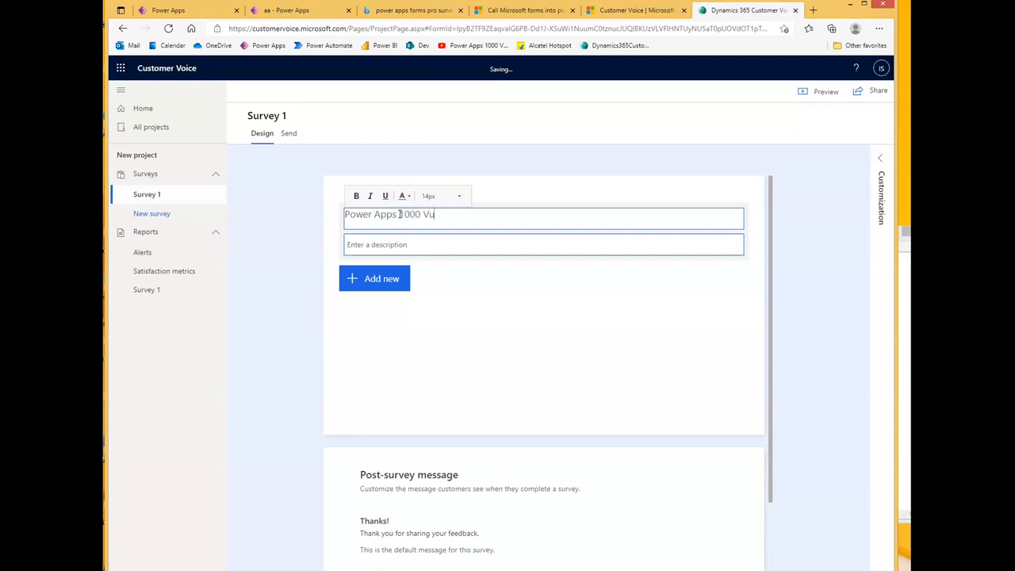
pyautogui.write('deos')
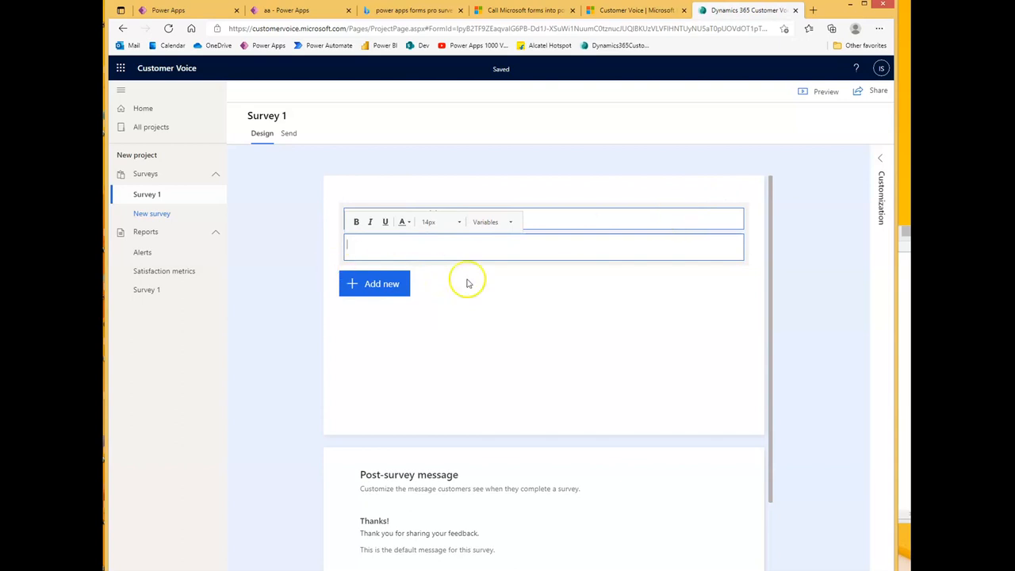
pyautogui.write('Power Apps 1000 Videos')
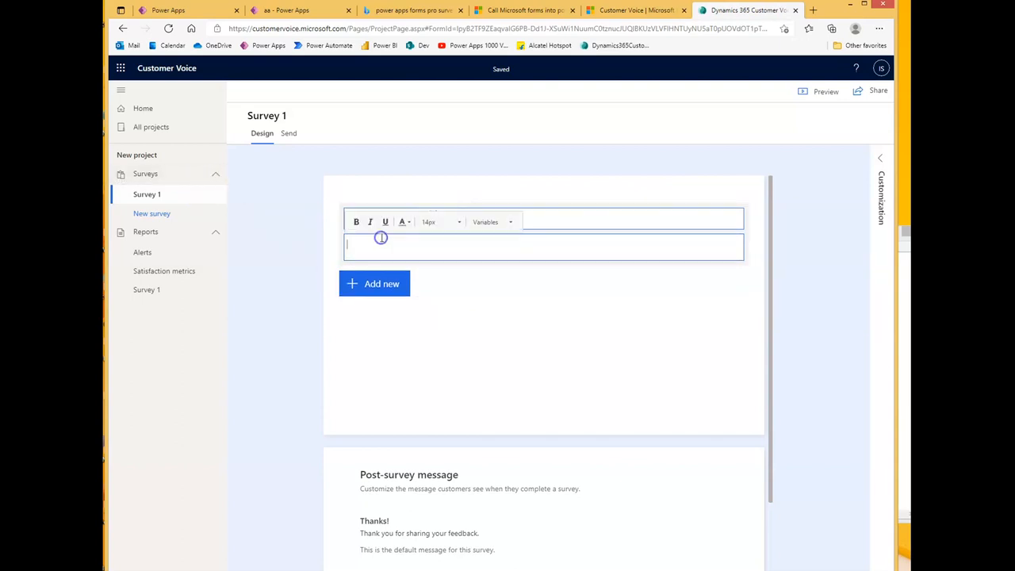
pyautogui.write('Power Apps 1000 Videos')
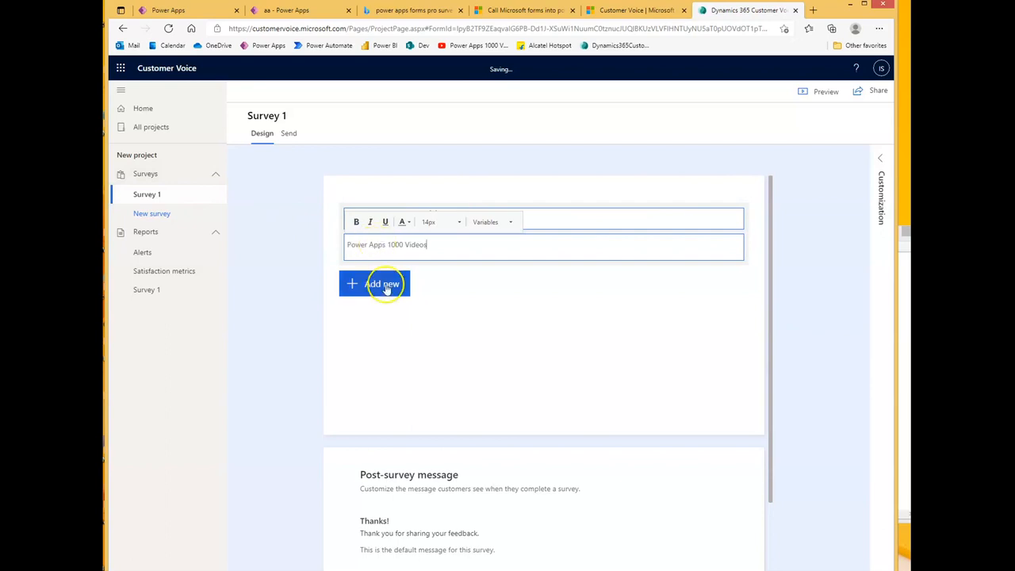
pyautogui.click(383, 283)
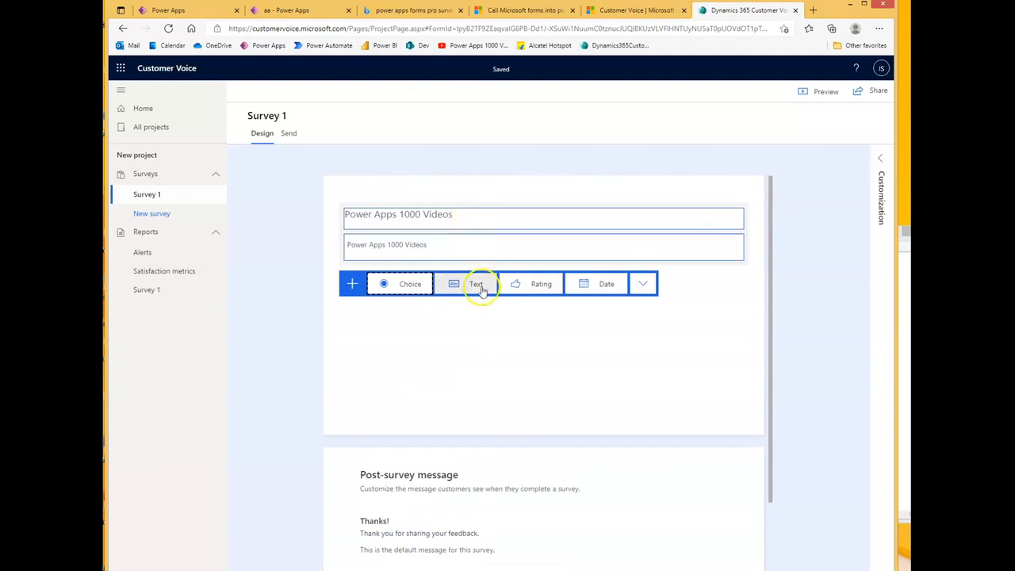
# - Add text questions titled 'First Name' and 'Last Name' to Survey 1
pyautogui.click(476, 283)
pyautogui.write('First N')
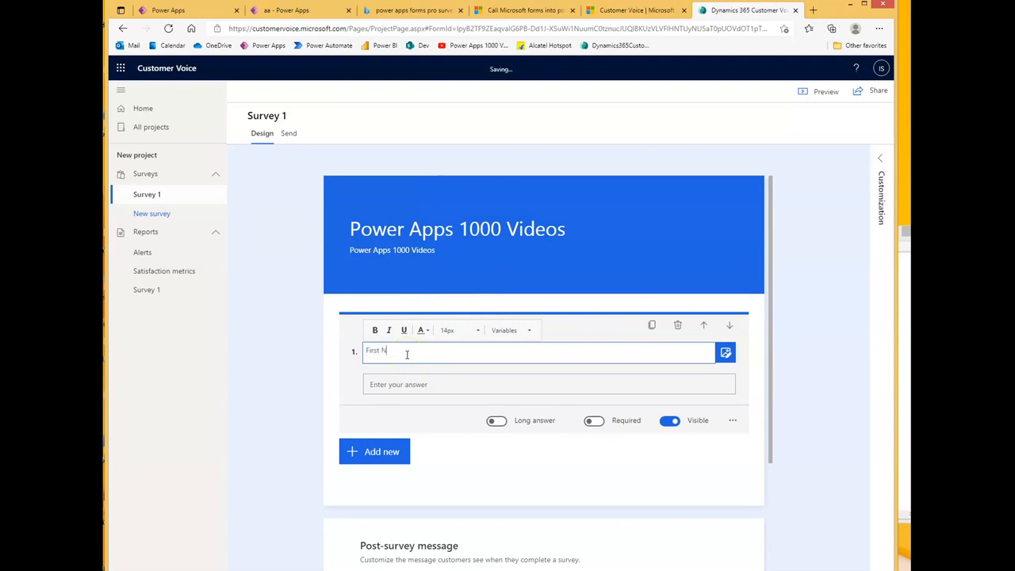
pyautogui.write('ame')
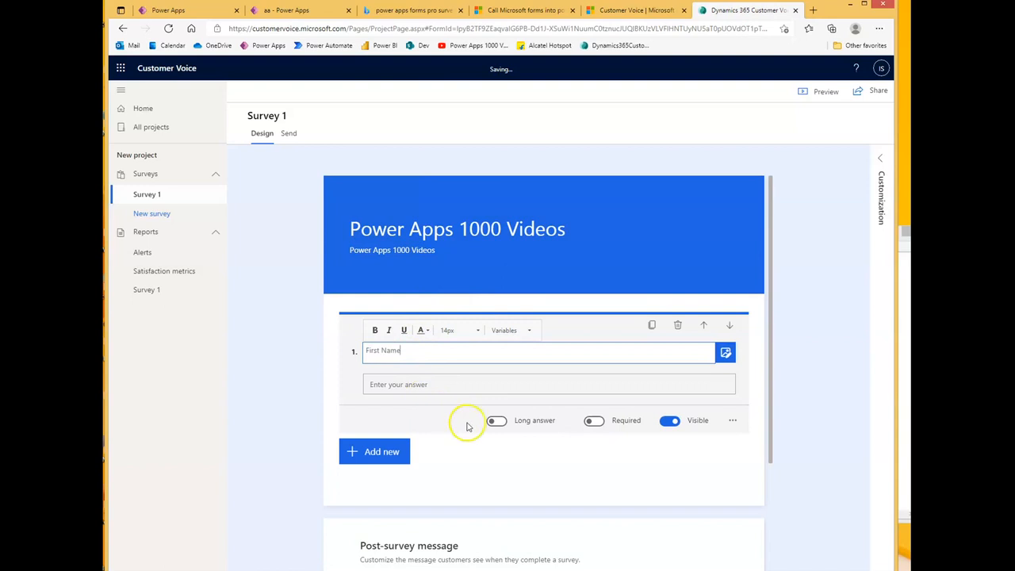
pyautogui.click(374, 451)
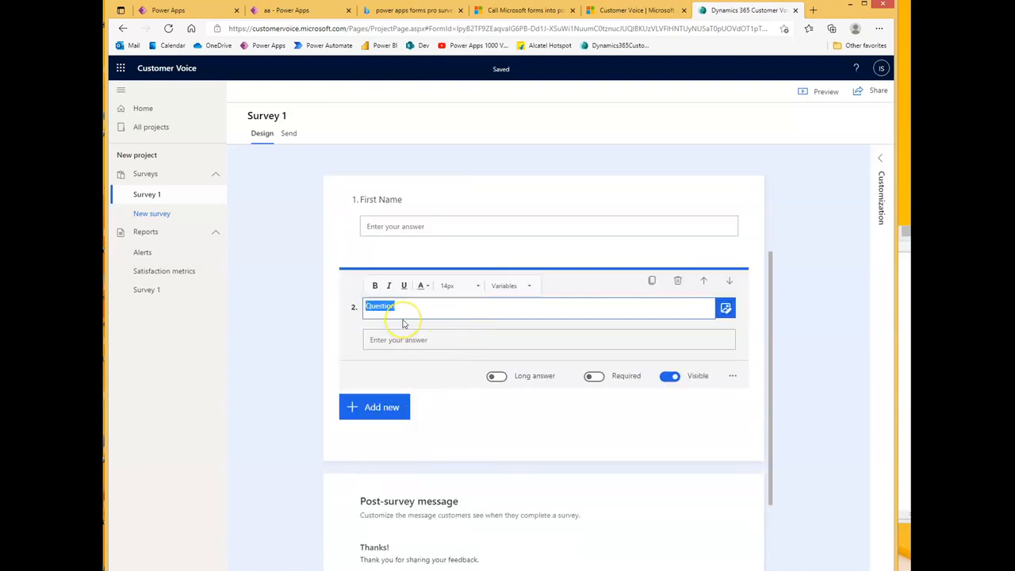
pyautogui.write('Last')
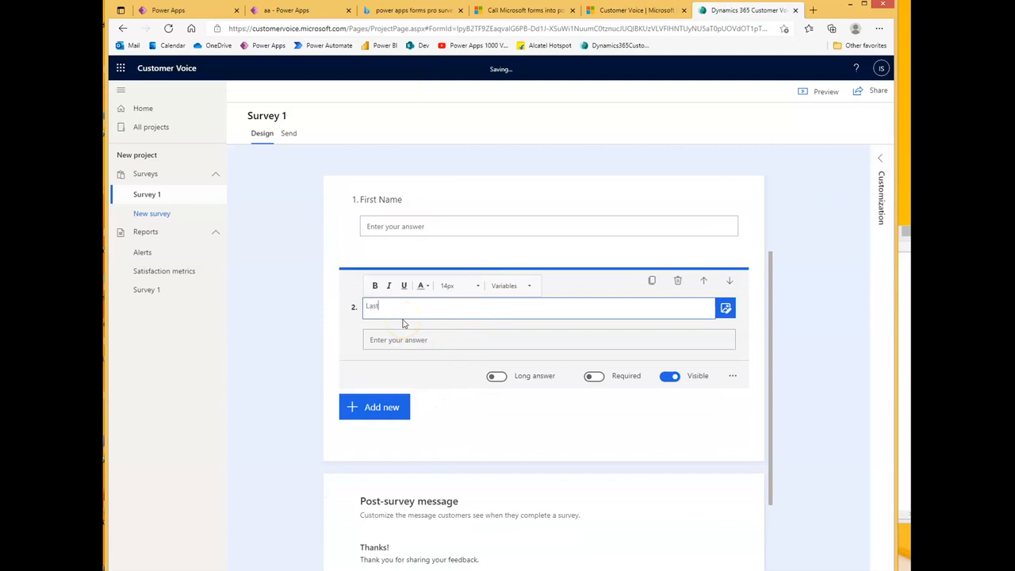
pyautogui.write('Name')
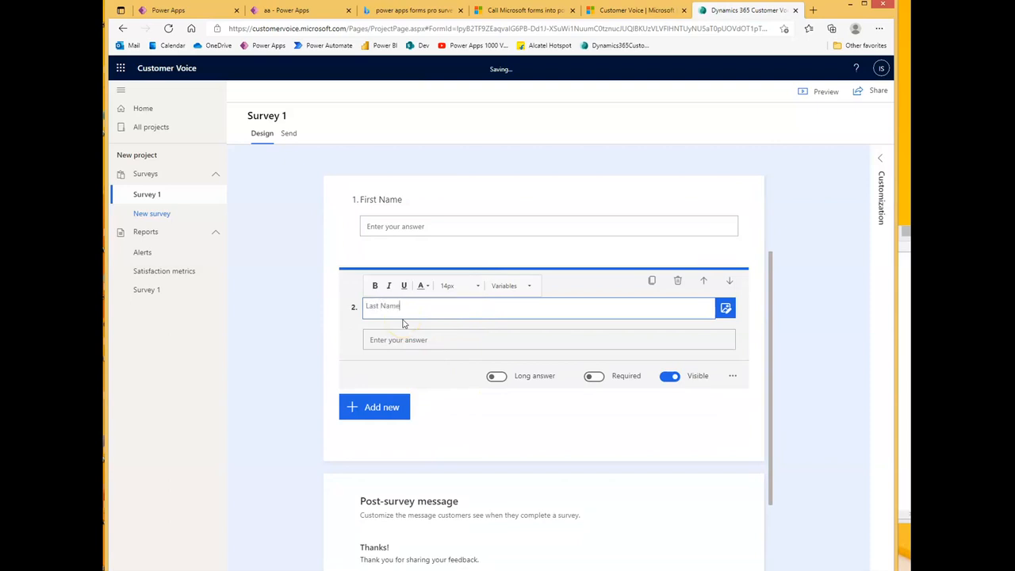
pyautogui.click(373, 407)
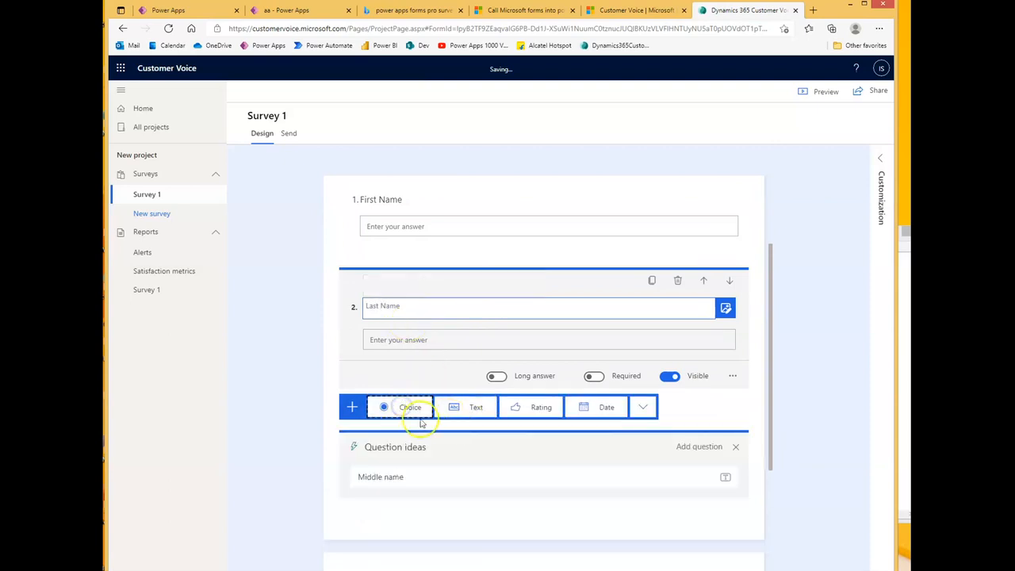
# - Add a choice question 'Do you like the videos' with options Yes and No
pyautogui.click(410, 407)
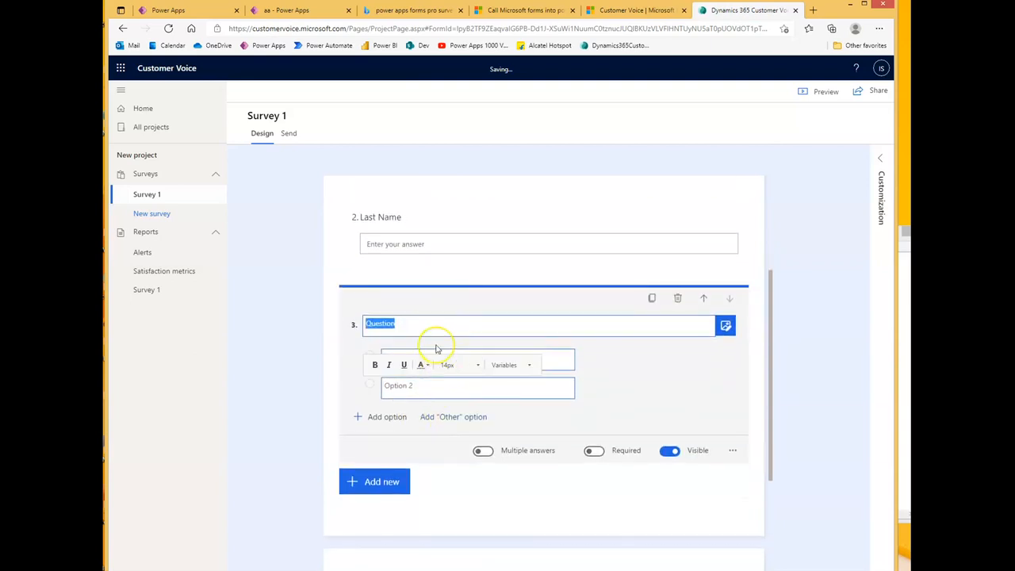
pyautogui.write('Do')
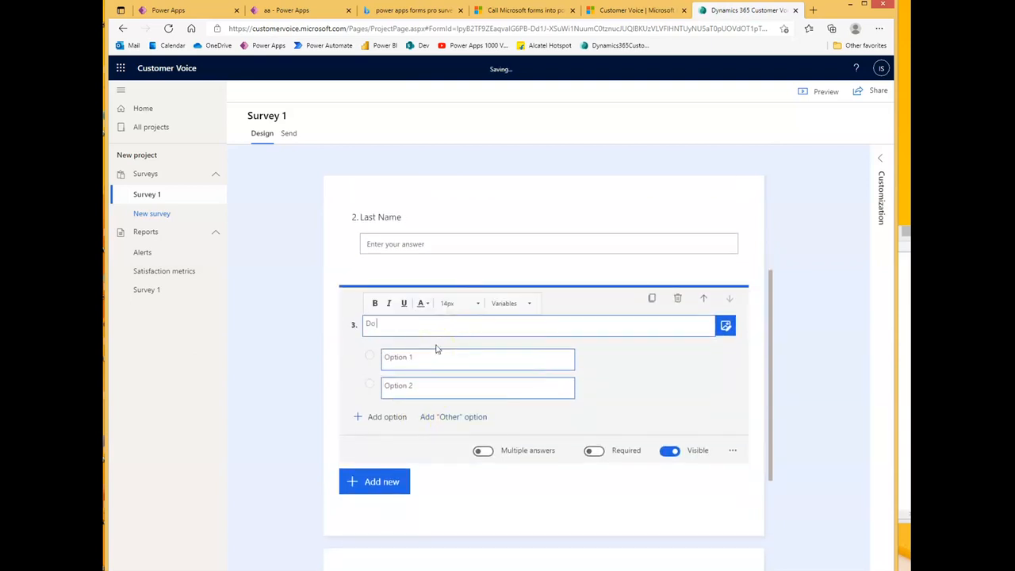
pyautogui.write('you like t')
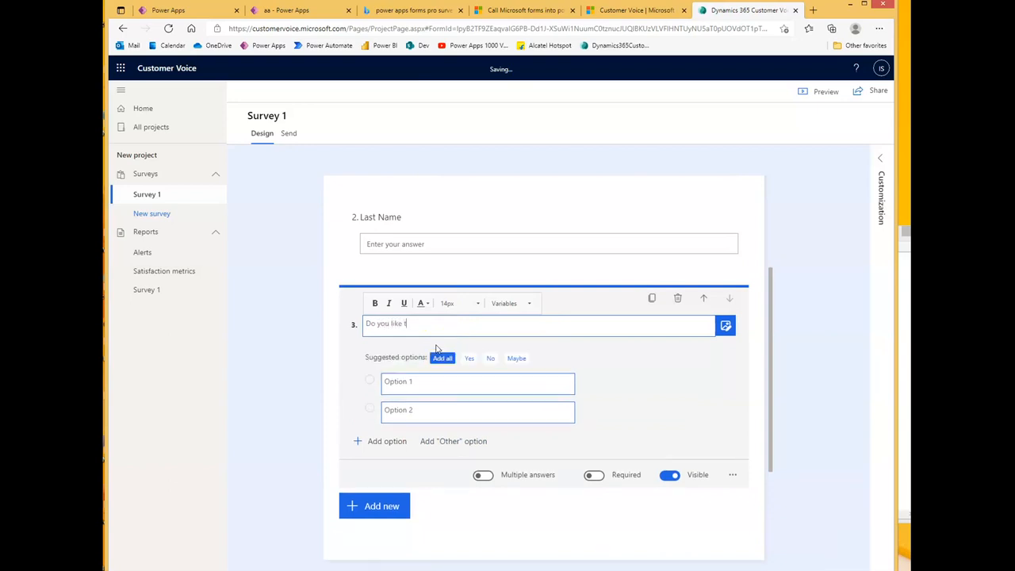
pyautogui.write('he videos')
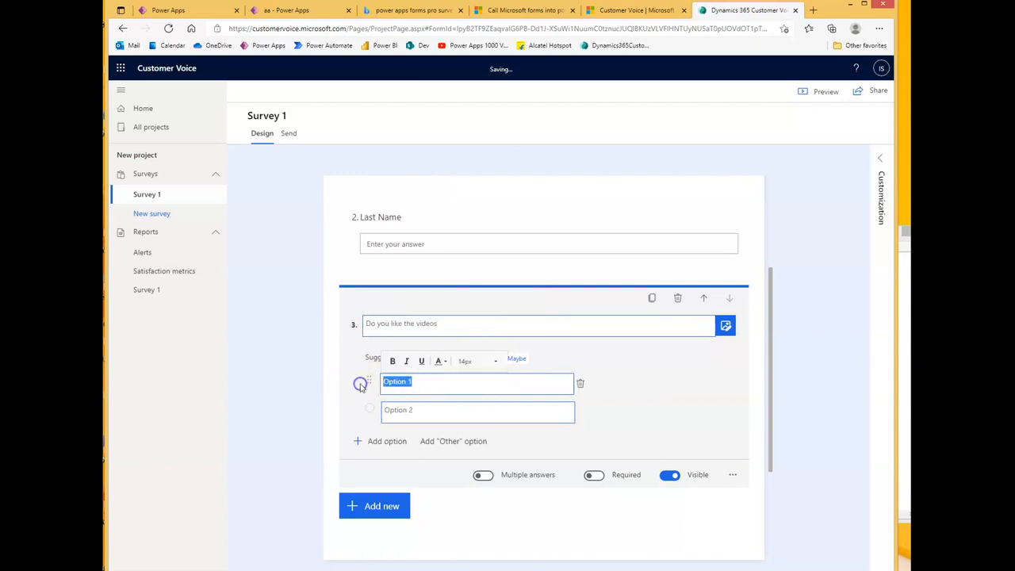
pyautogui.write('Yes')
pyautogui.click(477, 412)
pyautogui.write('N')
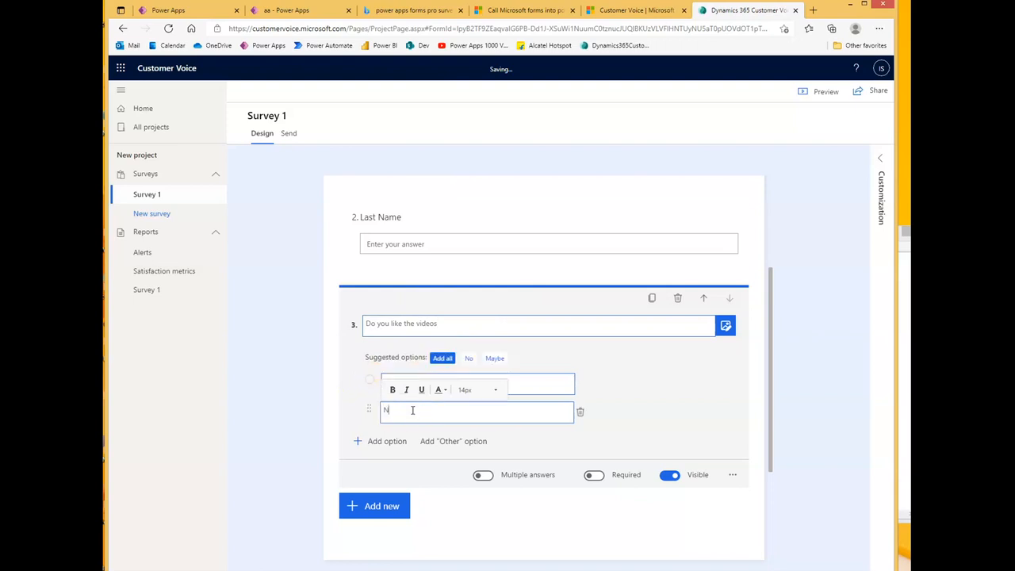
pyautogui.scroll(-3)
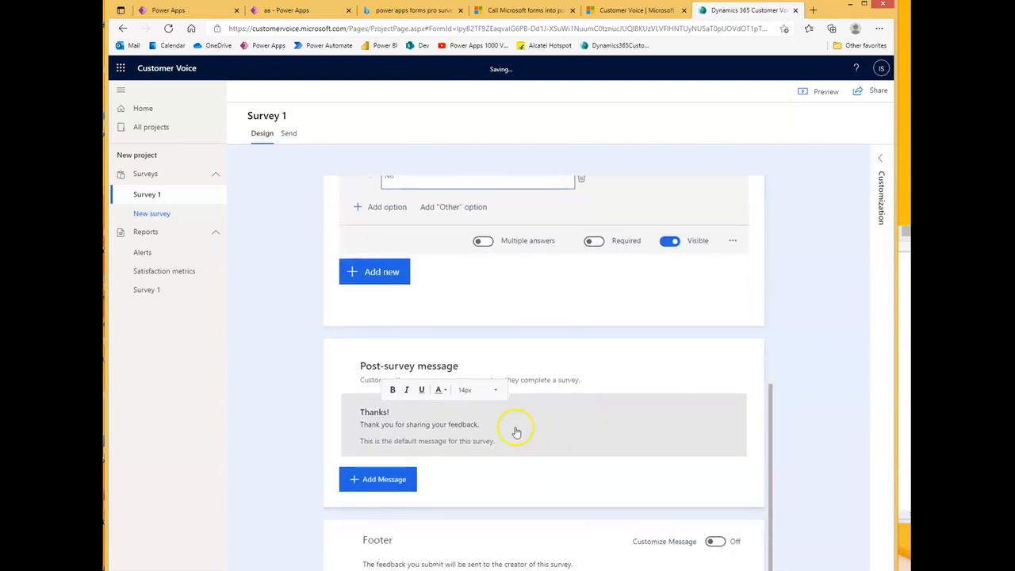
pyautogui.scroll(3)
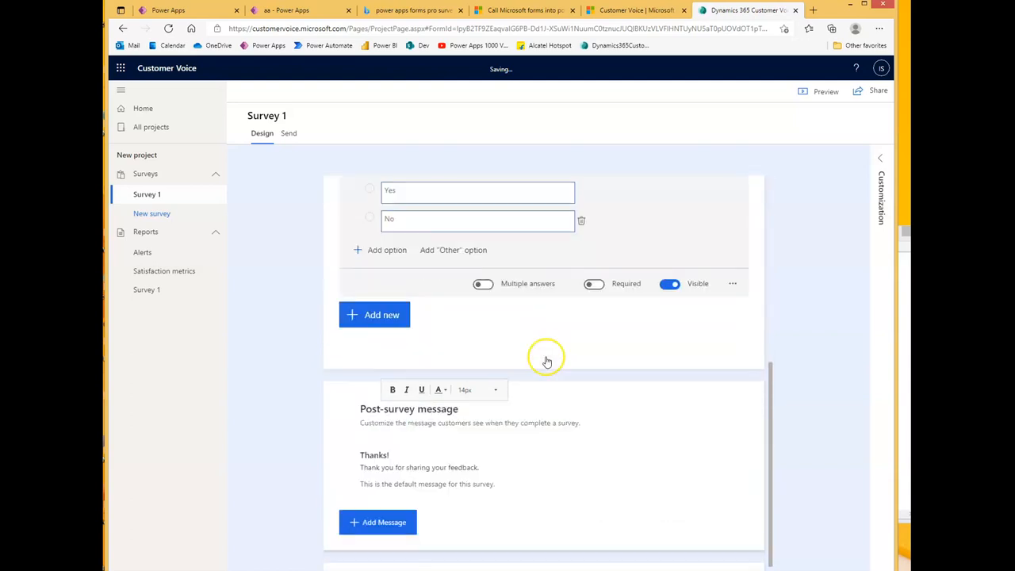
pyautogui.scroll(-3)
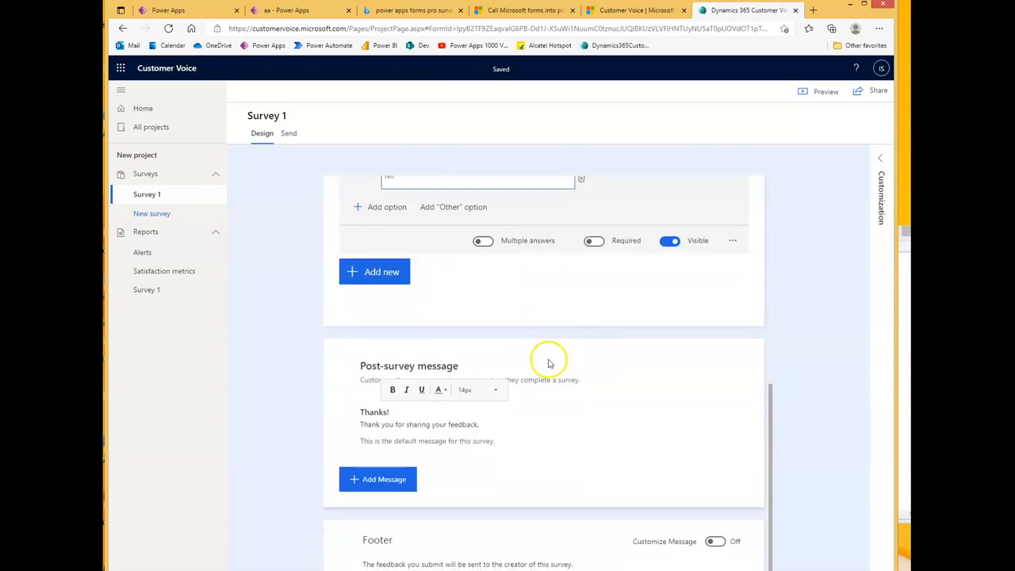
pyautogui.moveTo(486, 336)
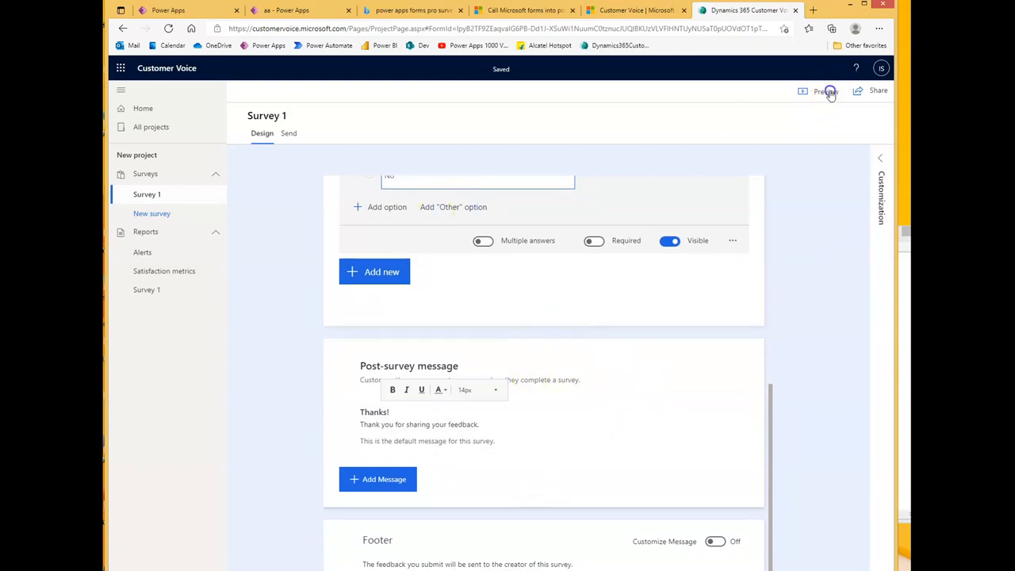
# - Preview the survey, enter names Intekhab and Shaikh, answer Yes, and submit
pyautogui.click(825, 91)
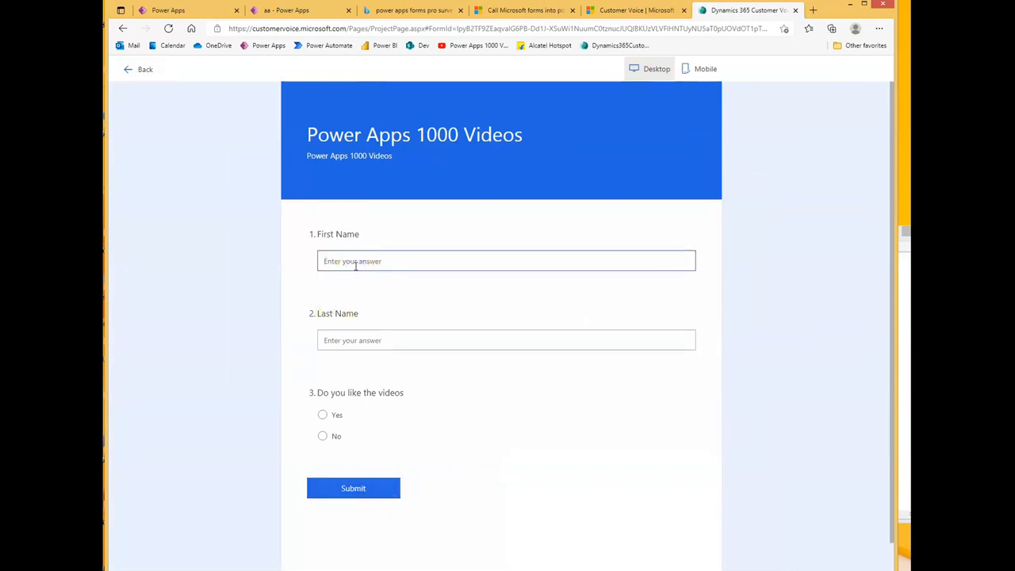
pyautogui.write('Intekhab')
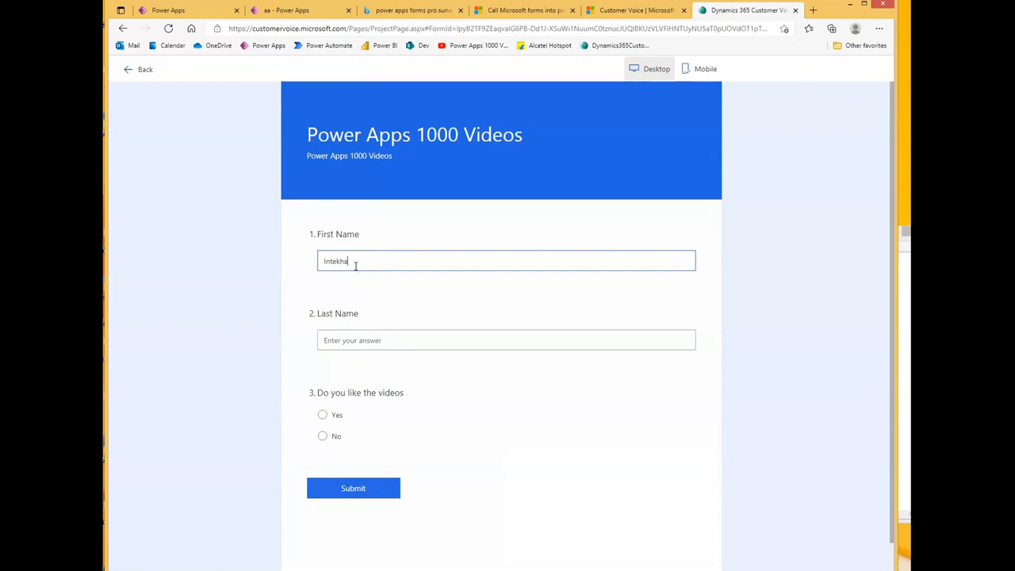
pyautogui.click(506, 340)
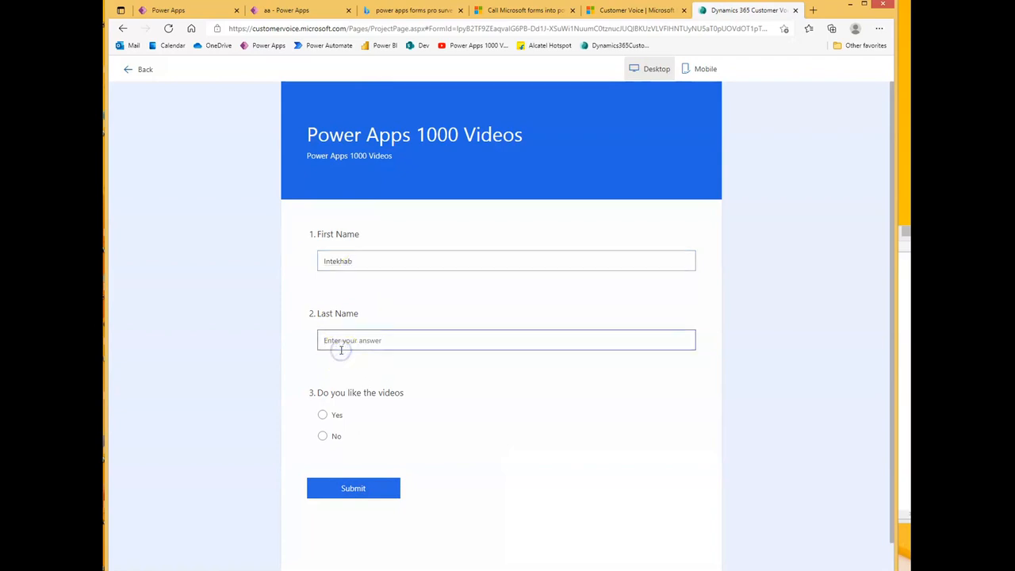
pyautogui.write('Shaikh')
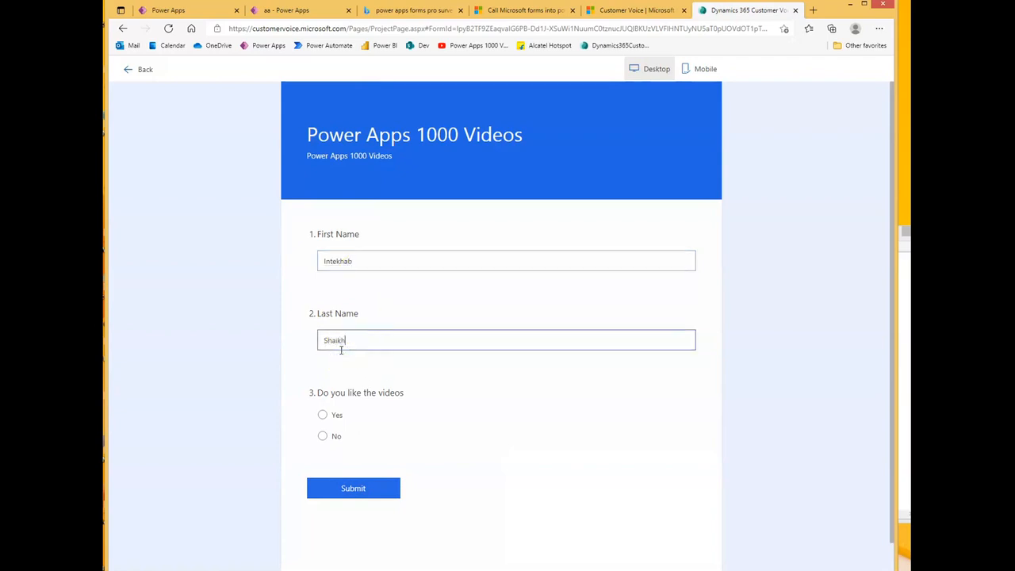
pyautogui.click(322, 414)
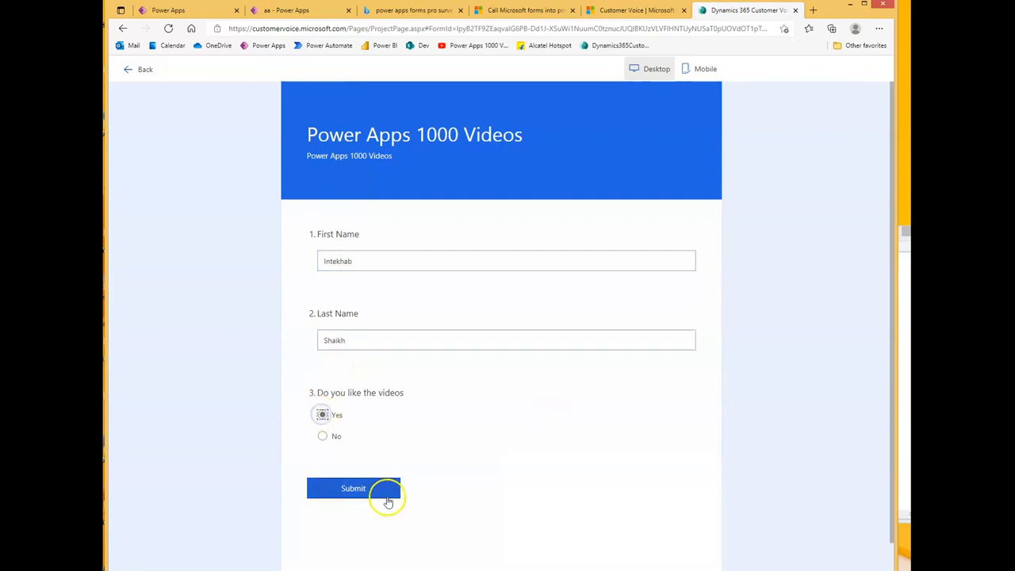
pyautogui.click(353, 488)
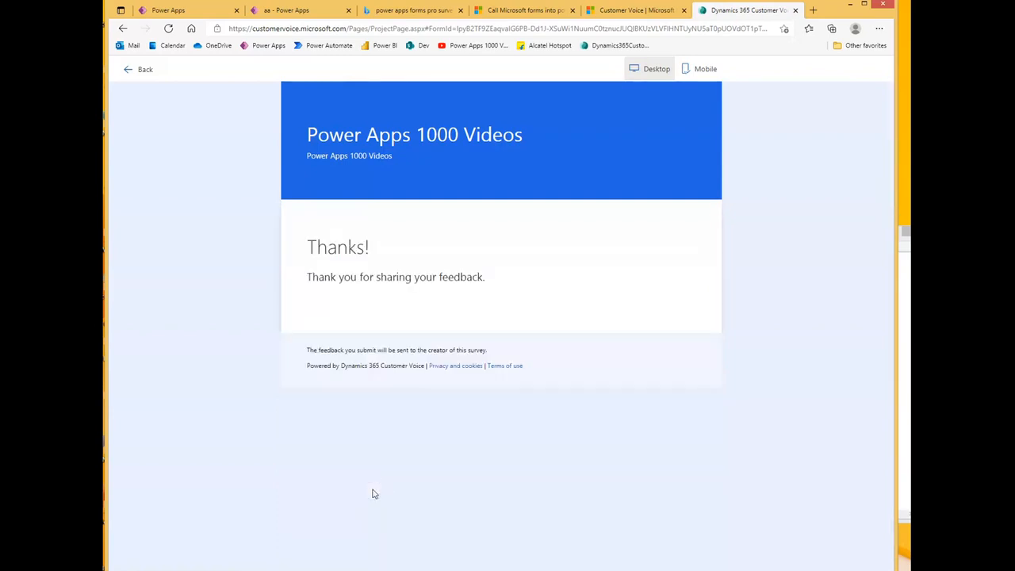
pyautogui.click(456, 366)
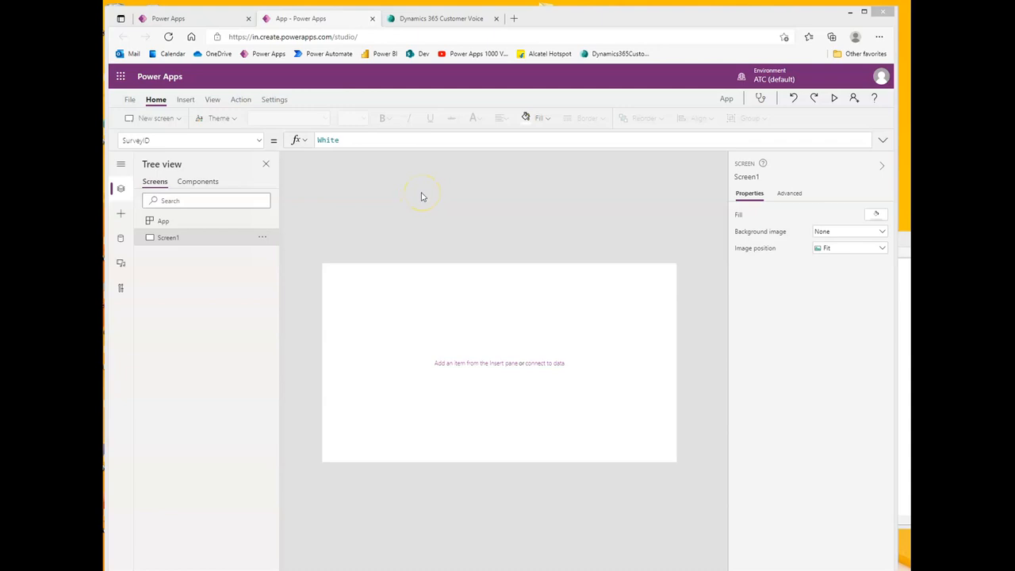
pyautogui.moveTo(432, 195)
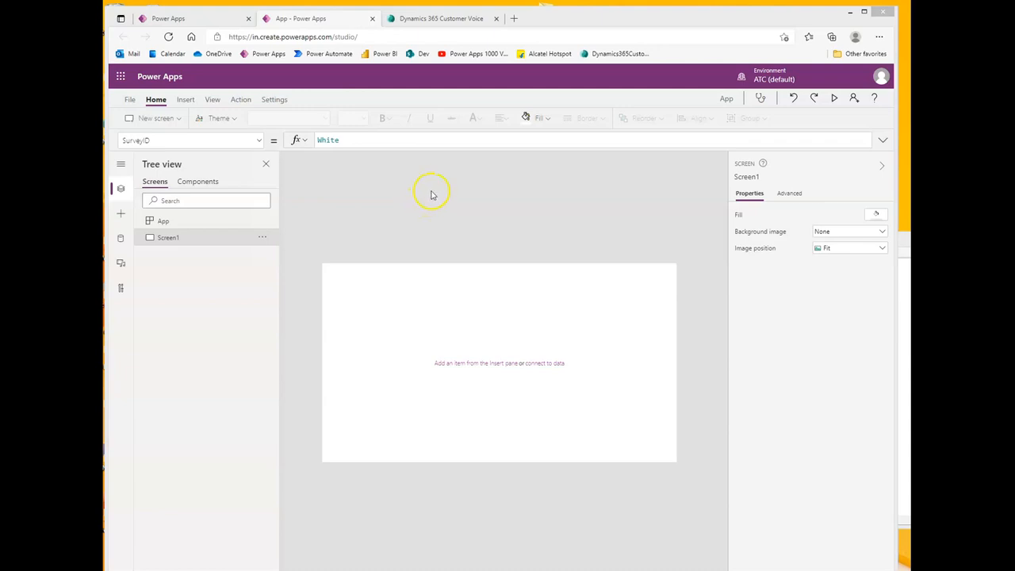
# - Highlight Survey 1's web address in Customer Voice and return to the blank canvas app
pyautogui.click(441, 19)
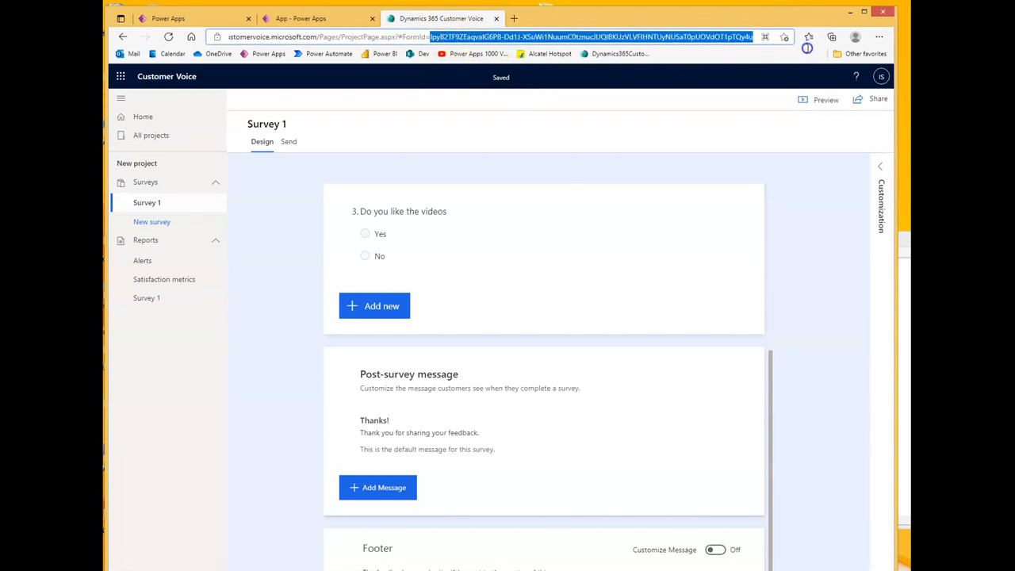
pyautogui.click(318, 18)
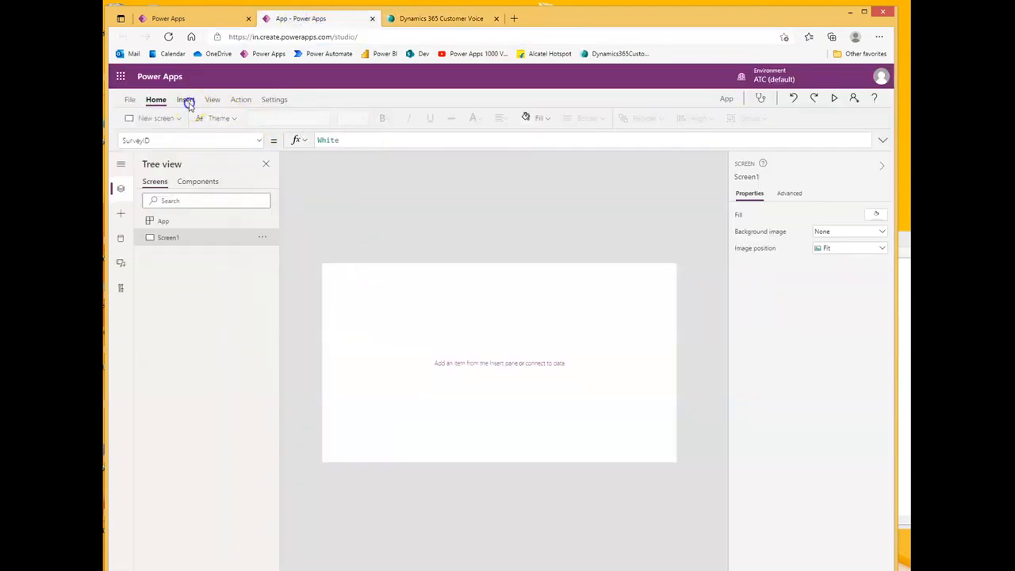
# - Insert a Forms Pro survey (preview) control on Screen1 and enlarge it to nearly fill the screen
pyautogui.click(185, 99)
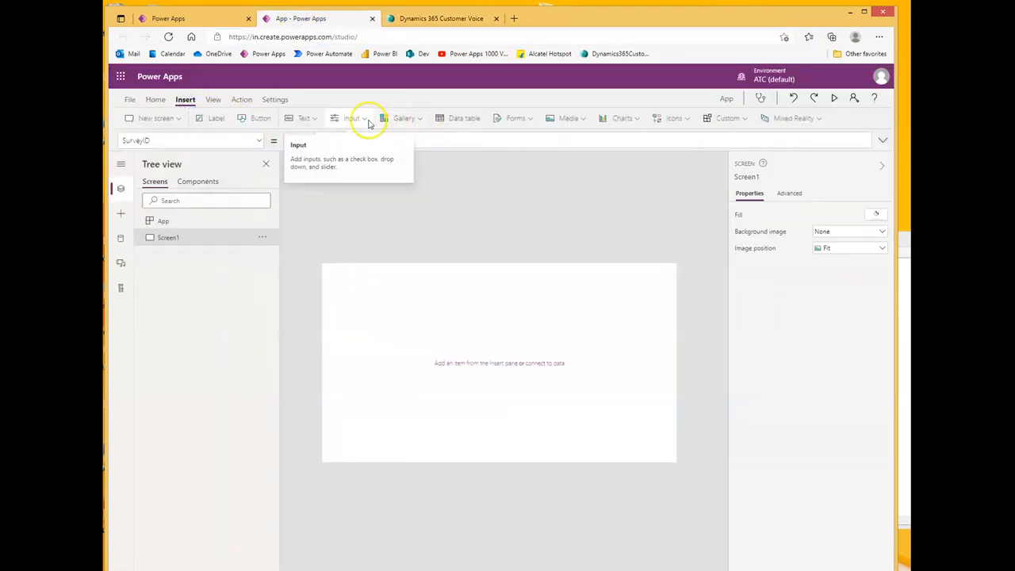
pyautogui.click(351, 117)
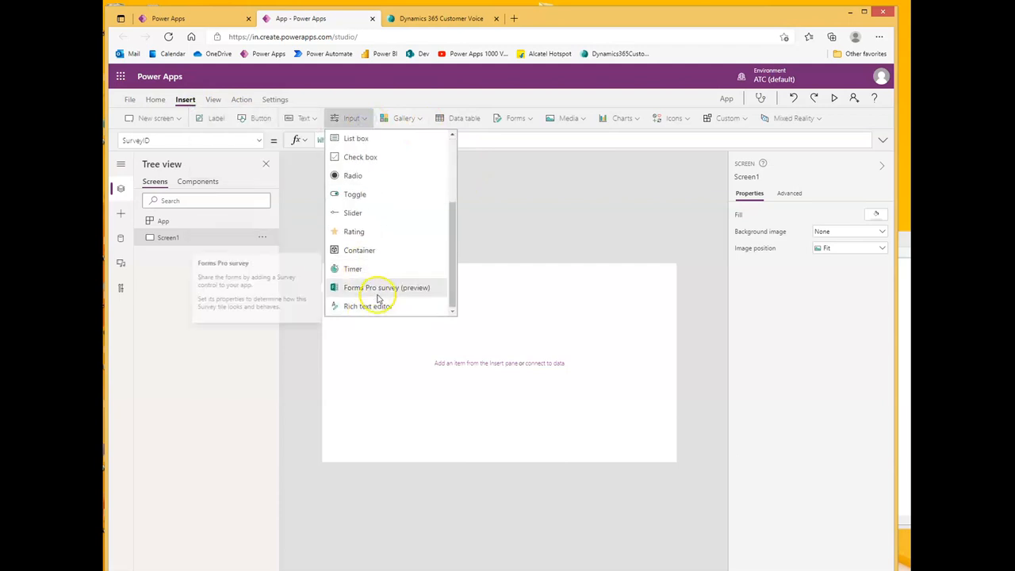
pyautogui.click(389, 287)
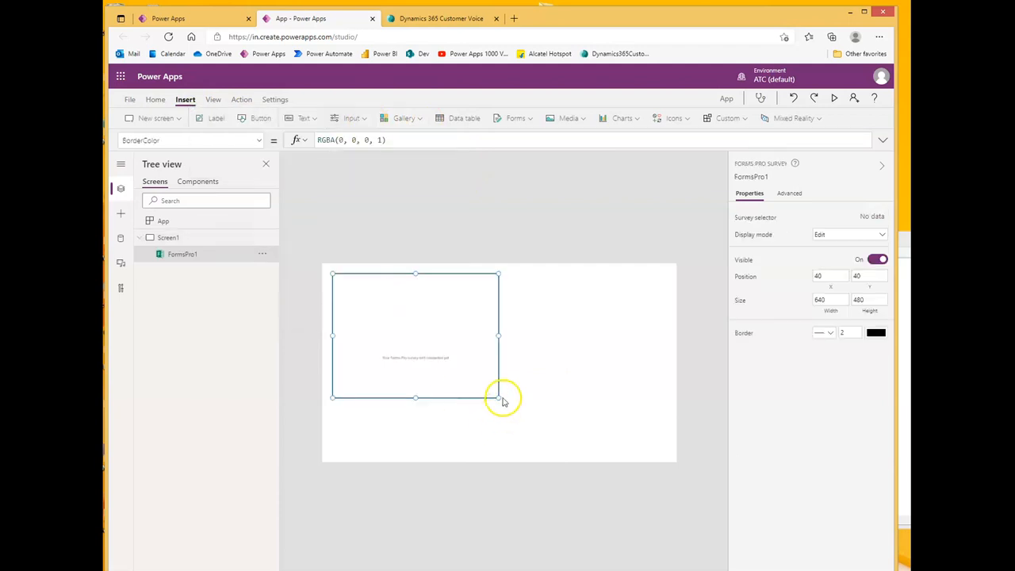
pyautogui.moveTo(498, 398); pyautogui.dragTo(674, 454)
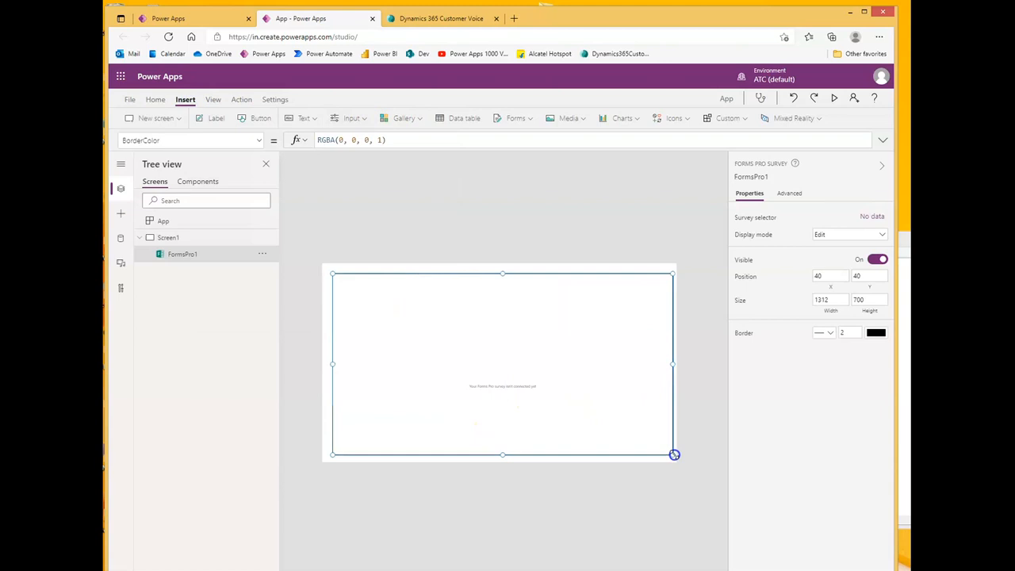
pyautogui.moveTo(448, 363)
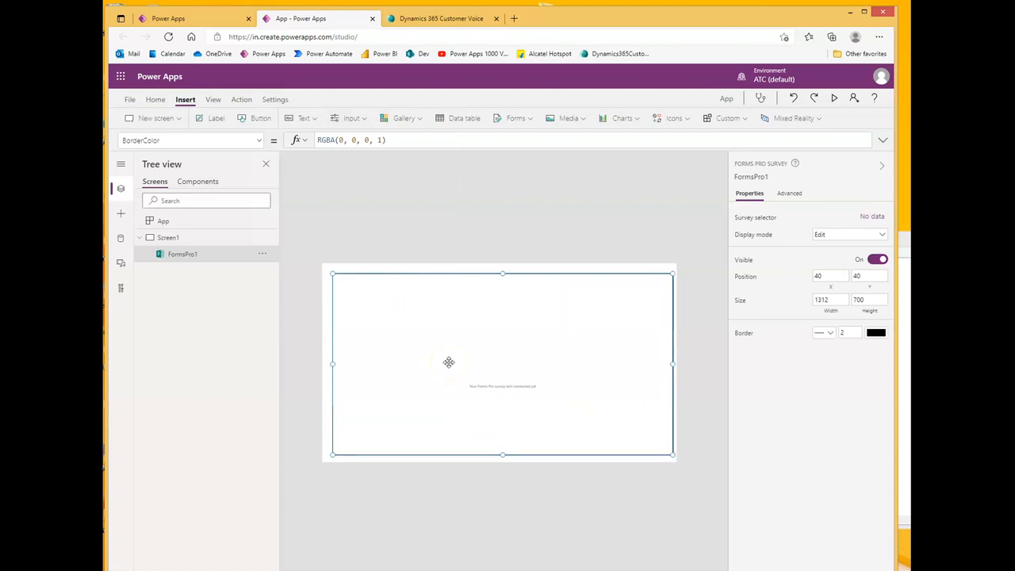
pyautogui.moveTo(272, 152)
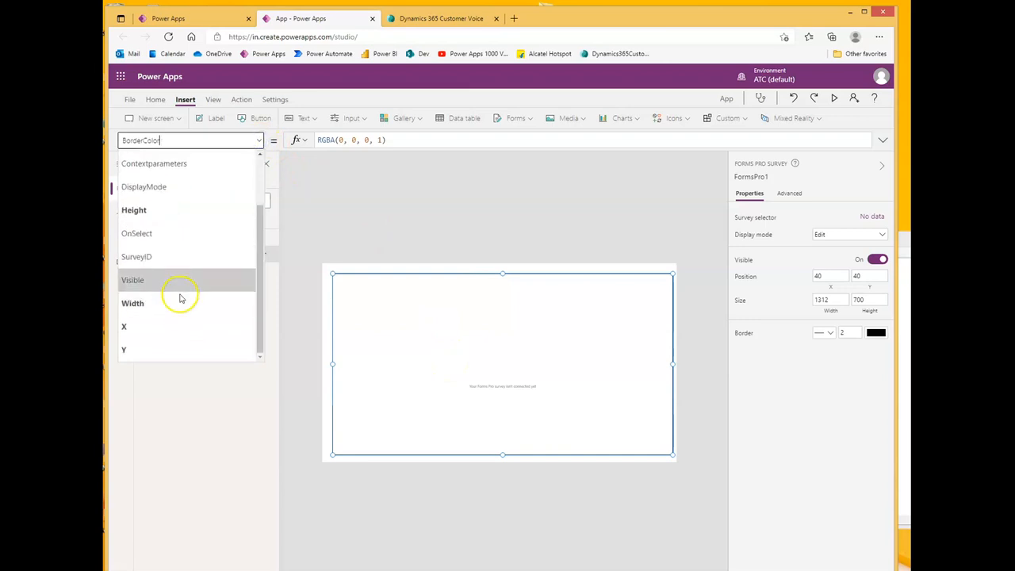
# - Set FormsPro1's SurveyID to Survey 1's form ID taken from the Customer Voice URL
pyautogui.click(137, 256)
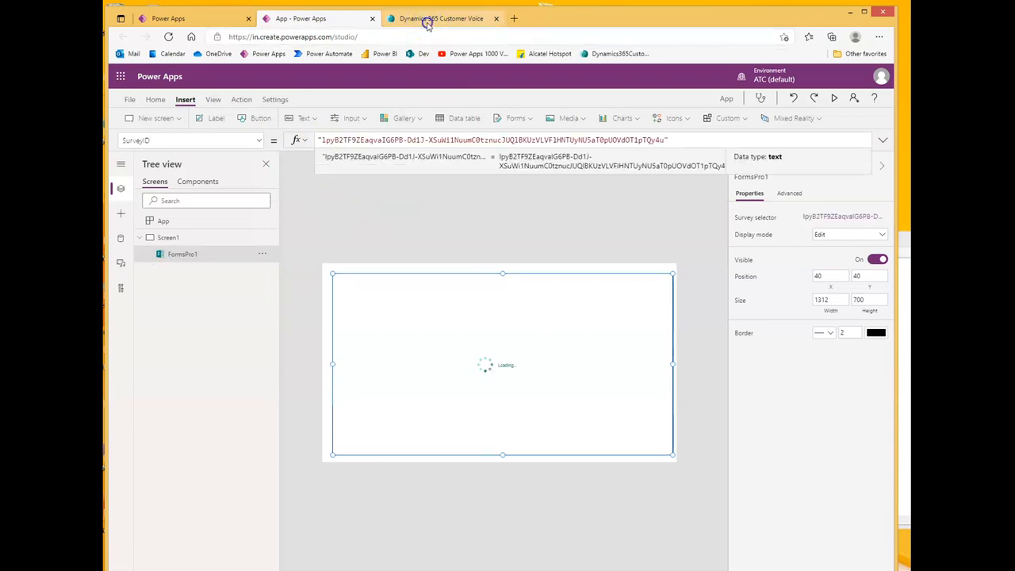
pyautogui.click(440, 18)
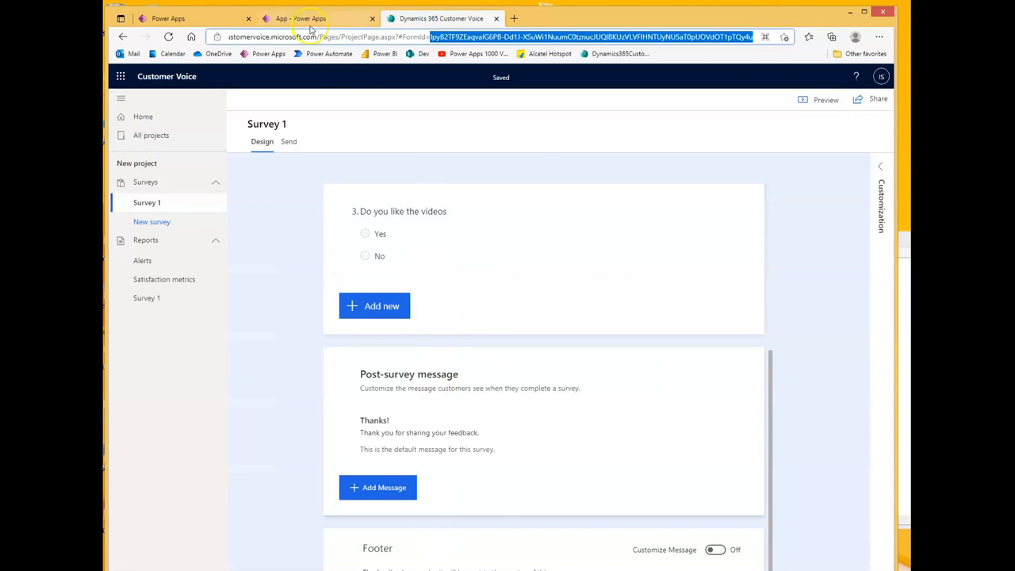
pyautogui.click(318, 18)
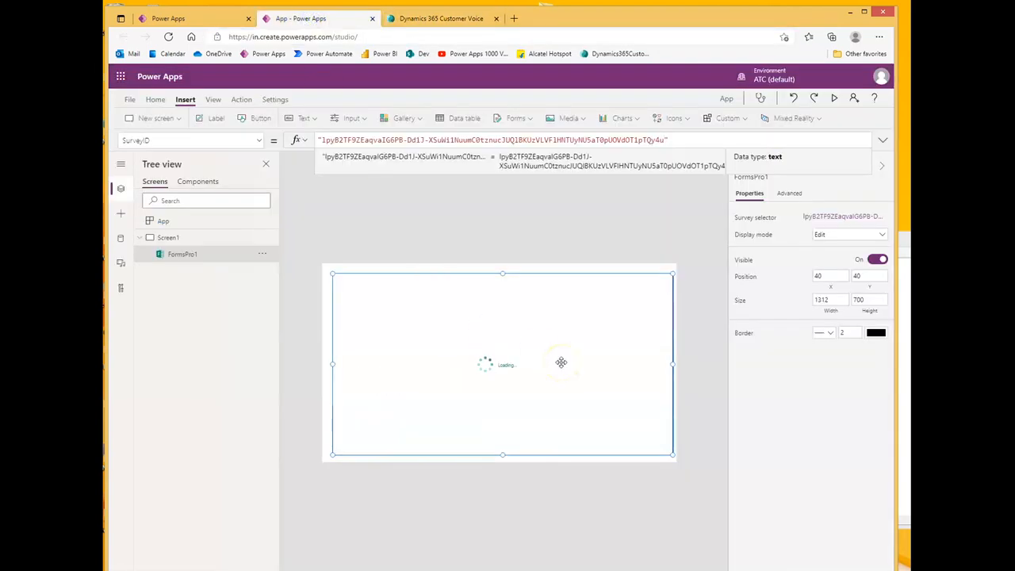
pyautogui.click(167, 238)
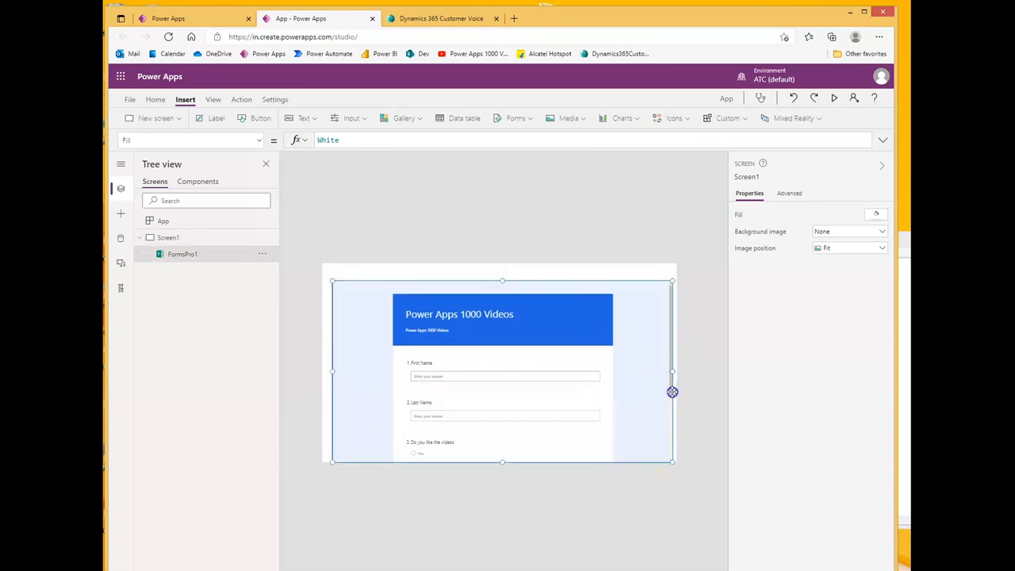
# - Play the app, submit names 'From Power Apps' with Yes, then close preview and dismiss the tip
pyautogui.click(834, 97)
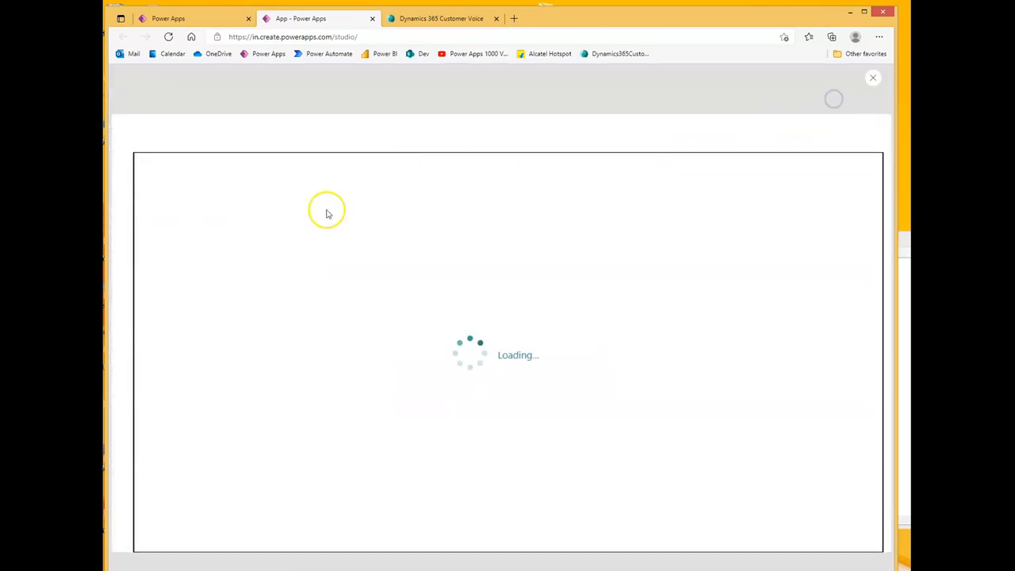
pyautogui.moveTo(344, 231)
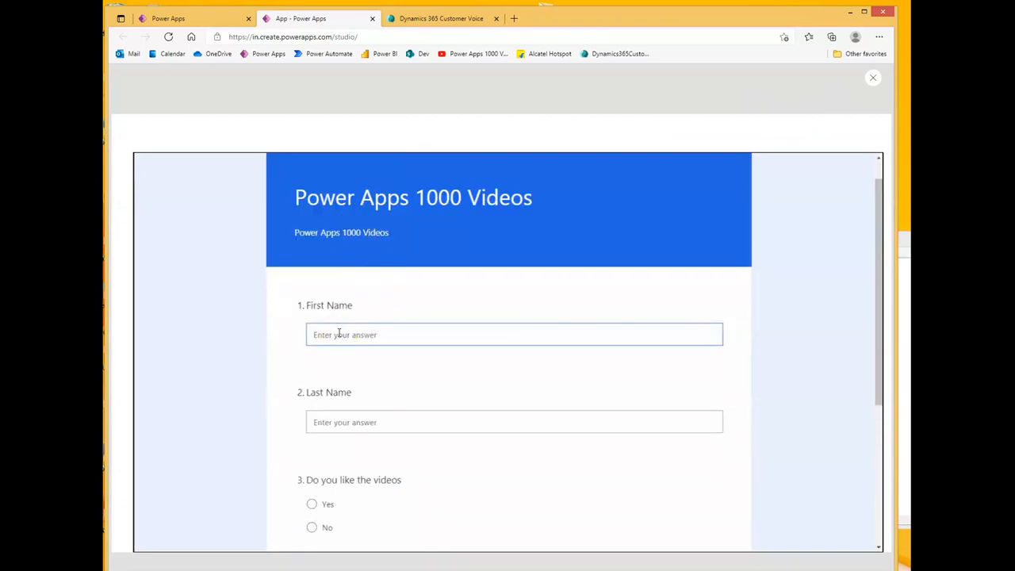
pyautogui.write('From Pa')
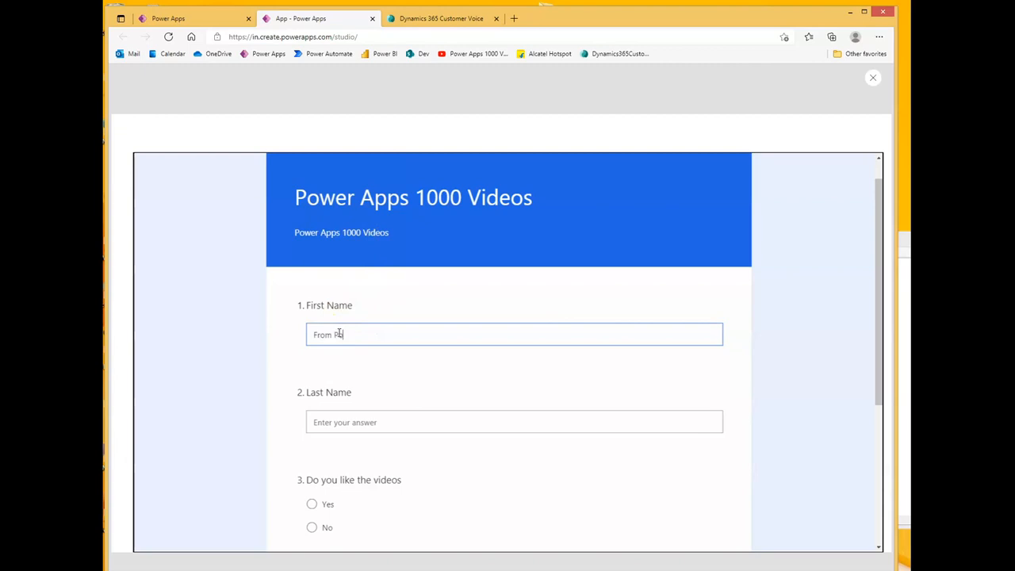
pyautogui.write('ower Ass')
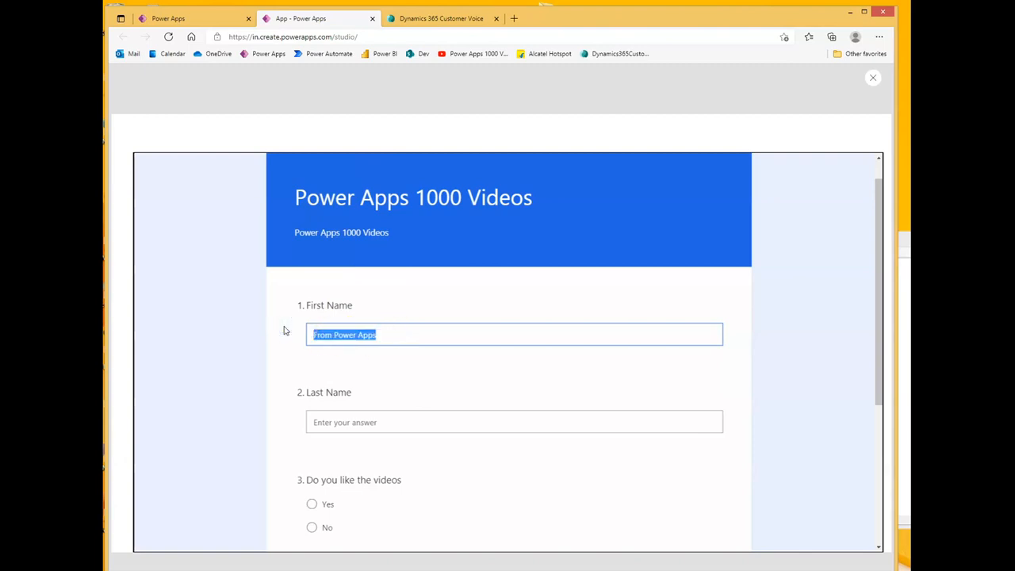
pyautogui.click(515, 423)
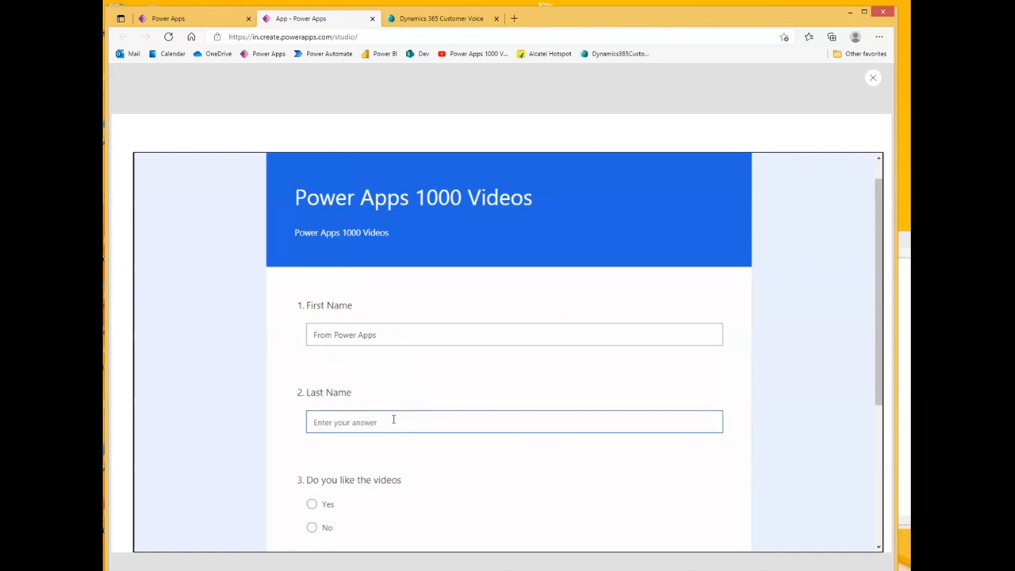
pyautogui.write('From Power Apps LN')
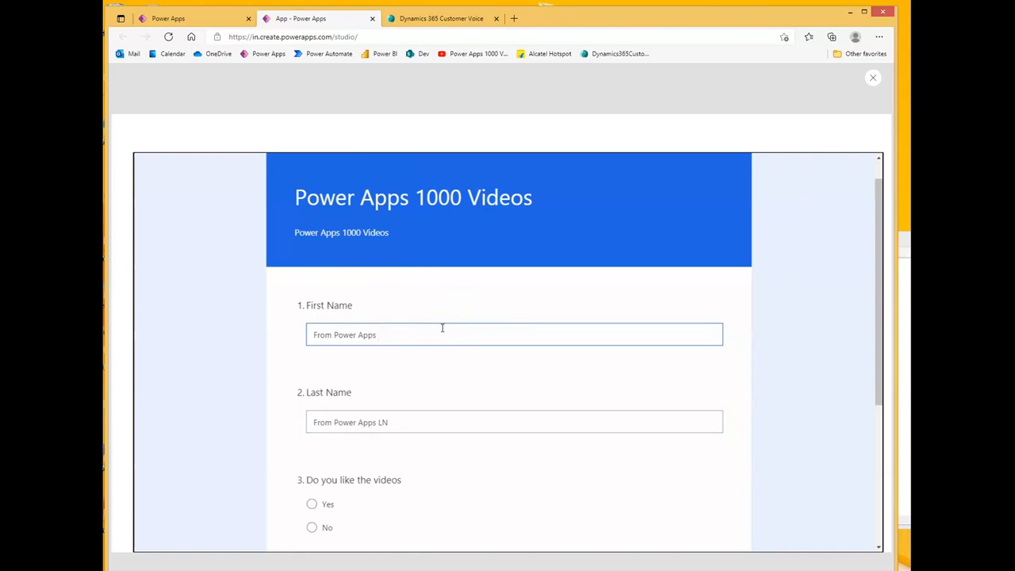
pyautogui.scroll(-3)
pyautogui.write(' FN')
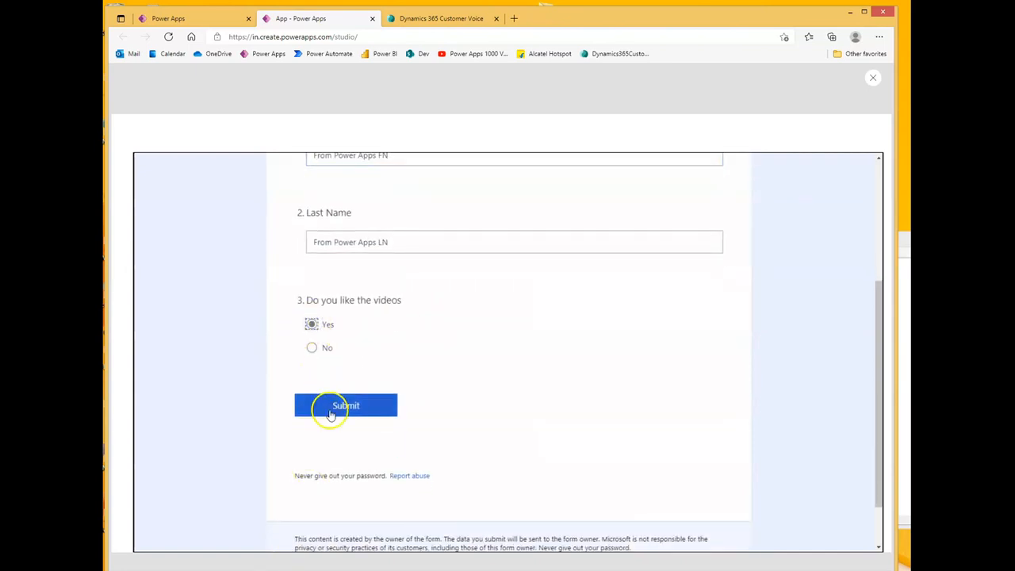
pyautogui.click(345, 406)
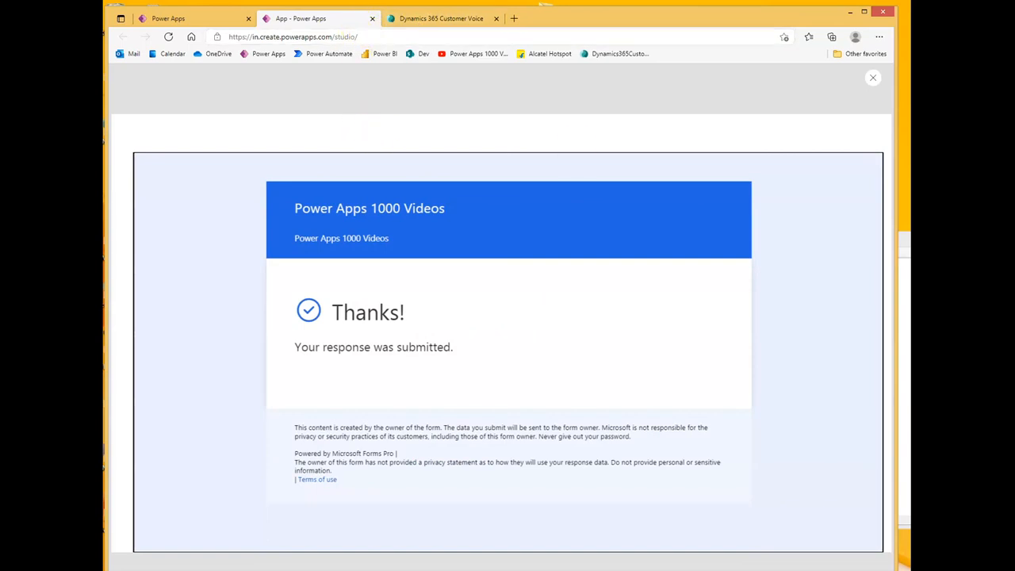
pyautogui.click(873, 77)
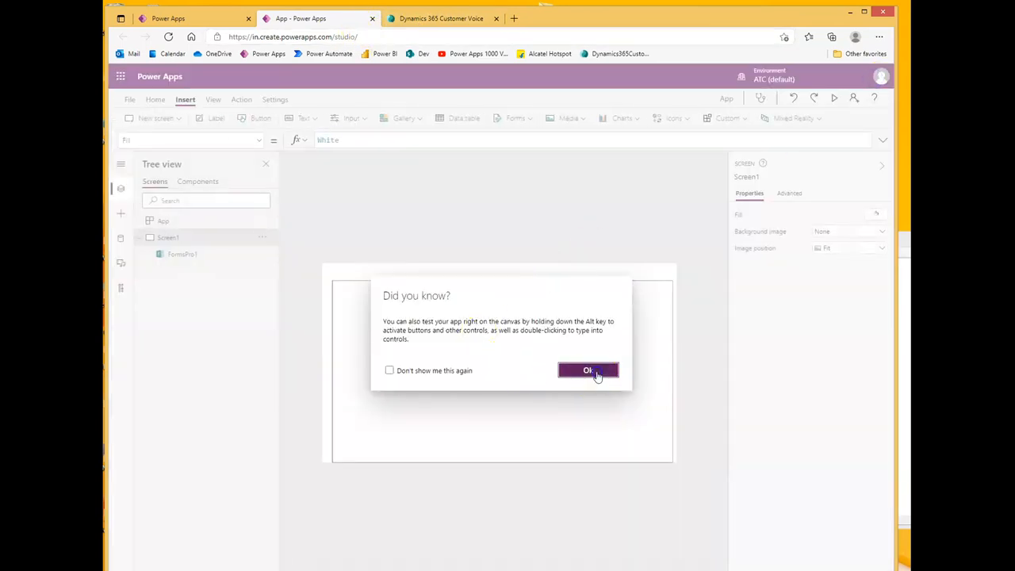
pyautogui.click(587, 370)
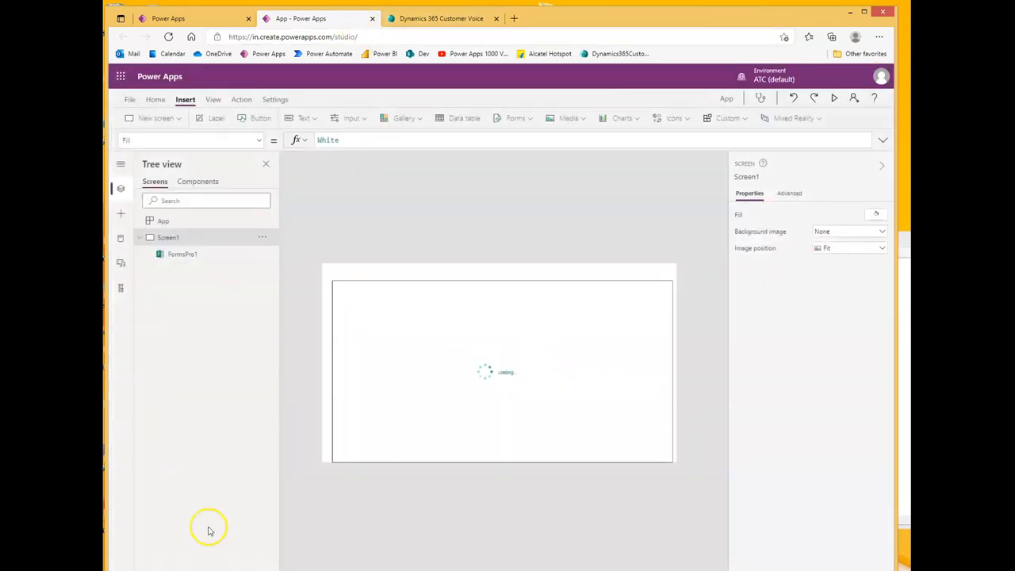